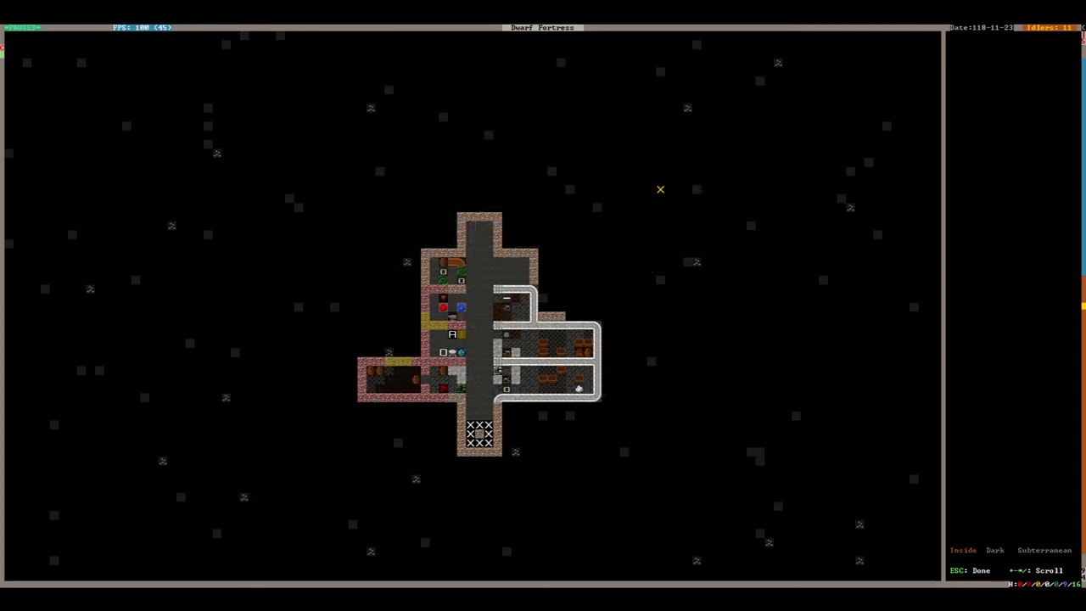
mouse_move(209, 229)
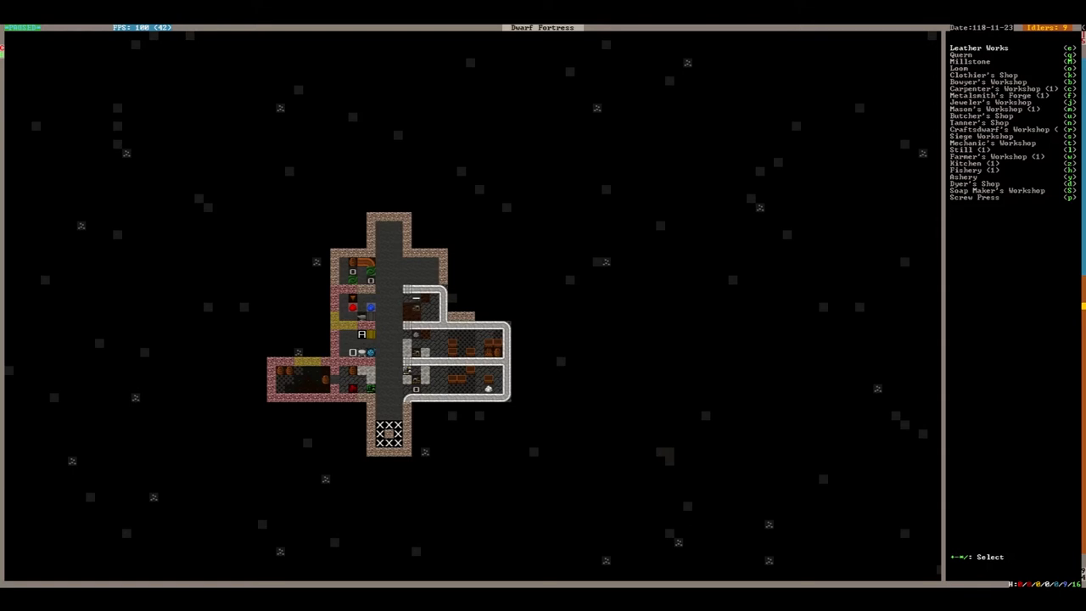
- Leave the Workshops list and bring up the Building menu of furniture and structures
left_click(956, 177)
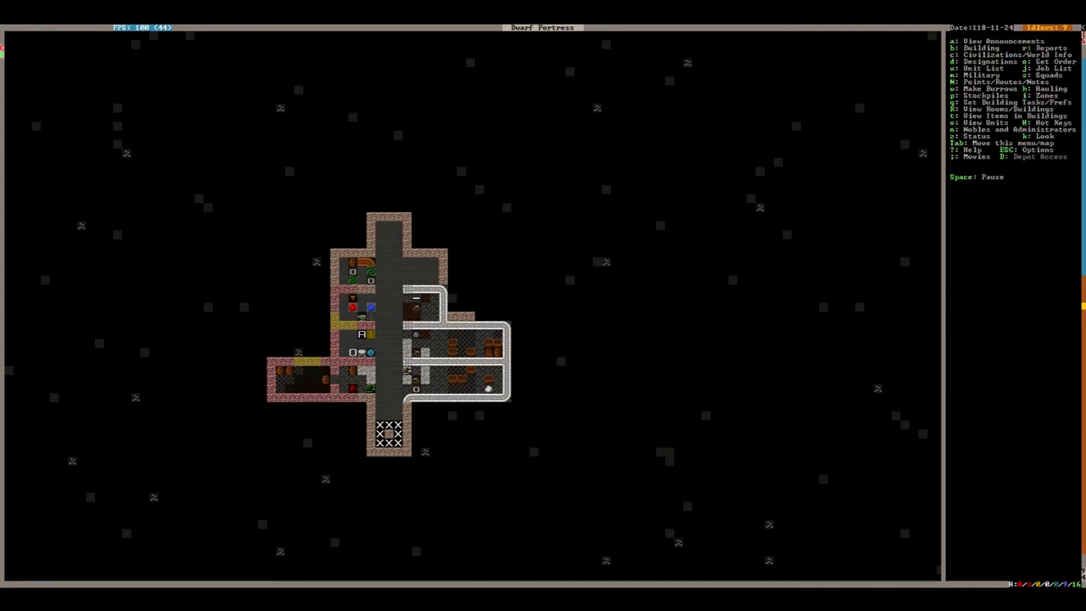
key("b")
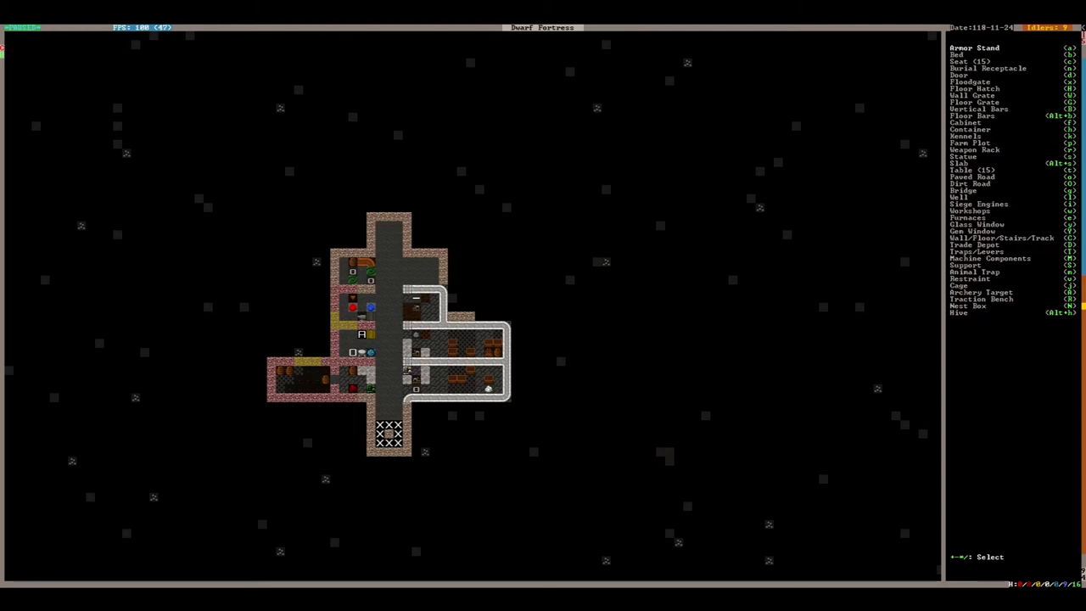
- Place a Smelter from the Furnaces list in the upper room of the central corridor
left_click(984, 217)
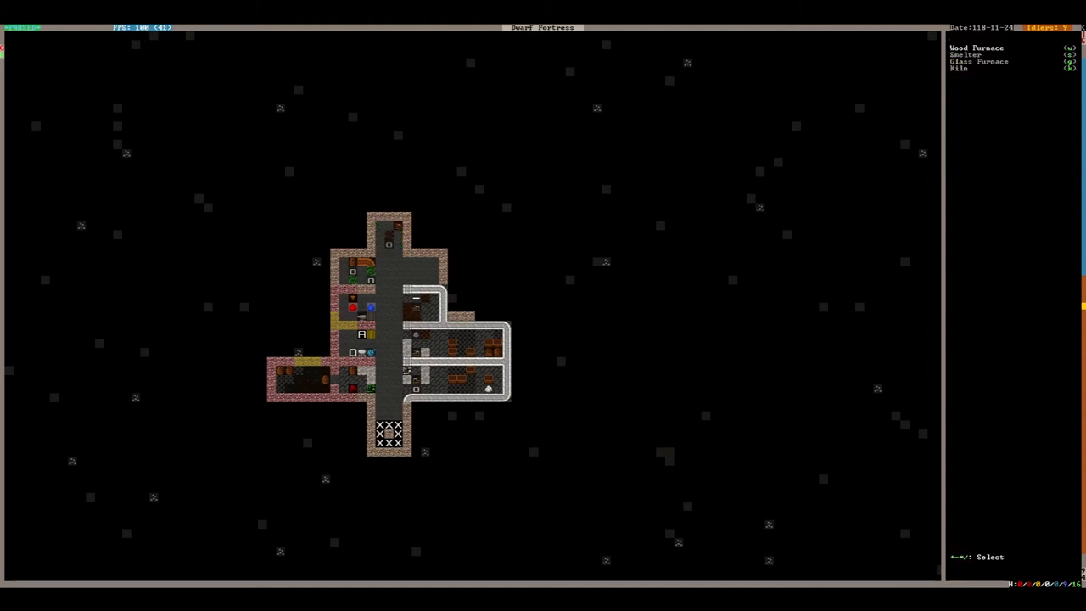
left_click(966, 54)
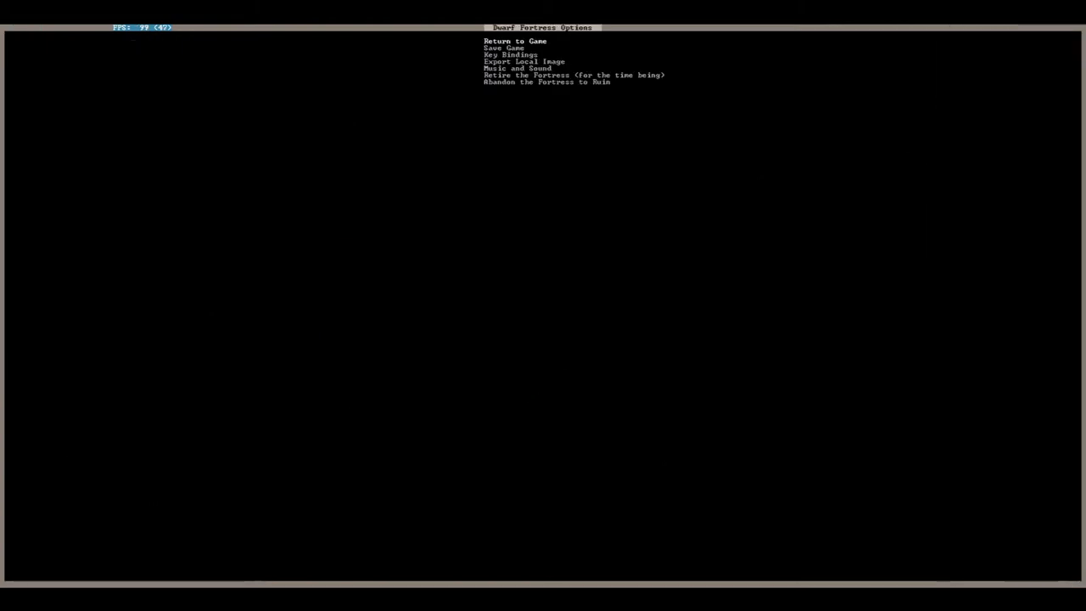
left_click(511, 41)
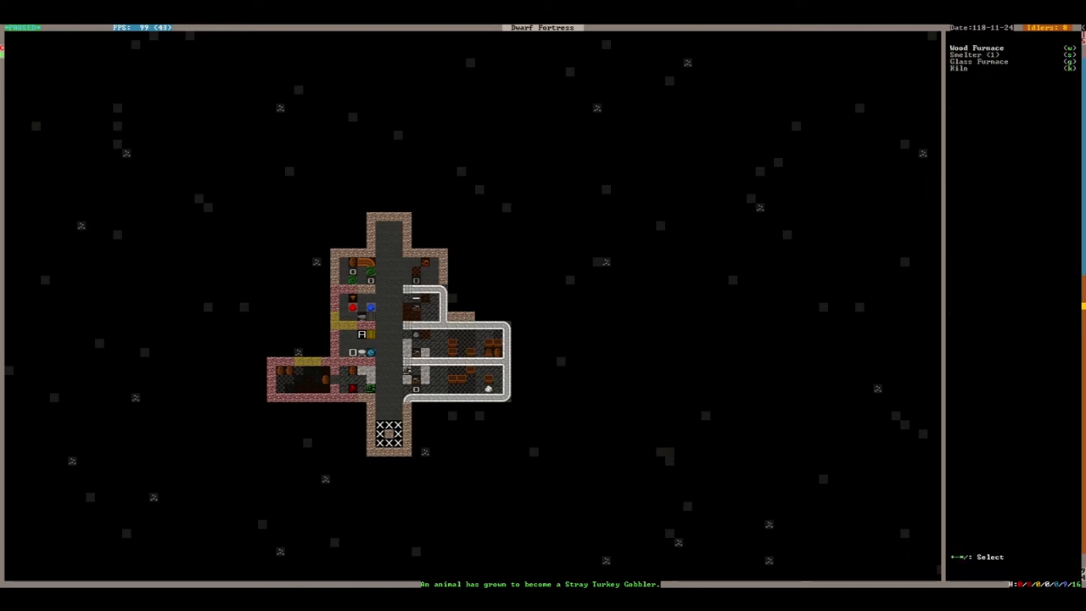
left_click(977, 46)
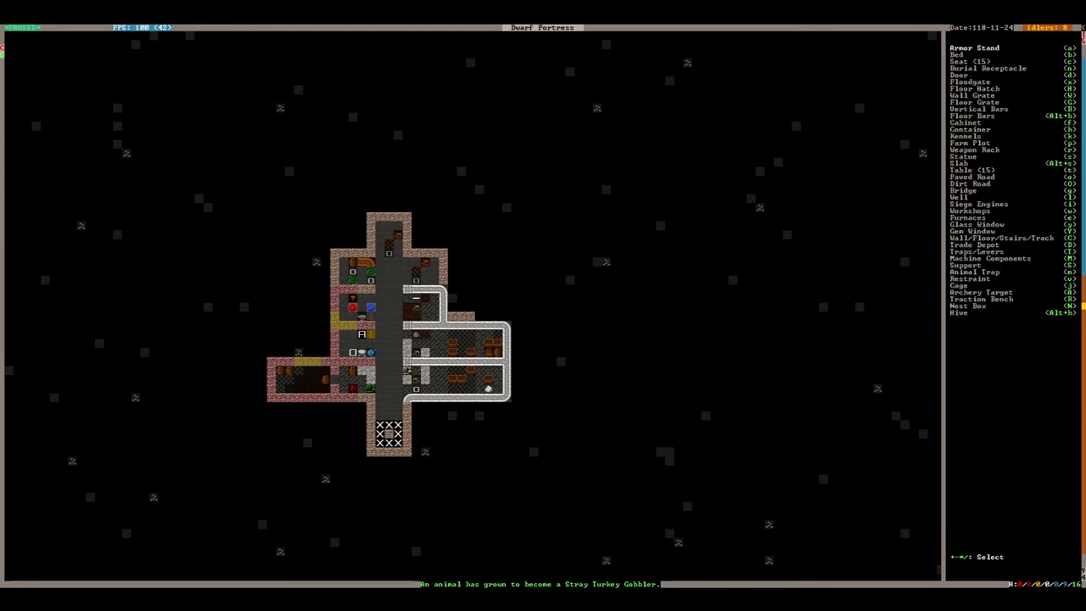
key("Escape")
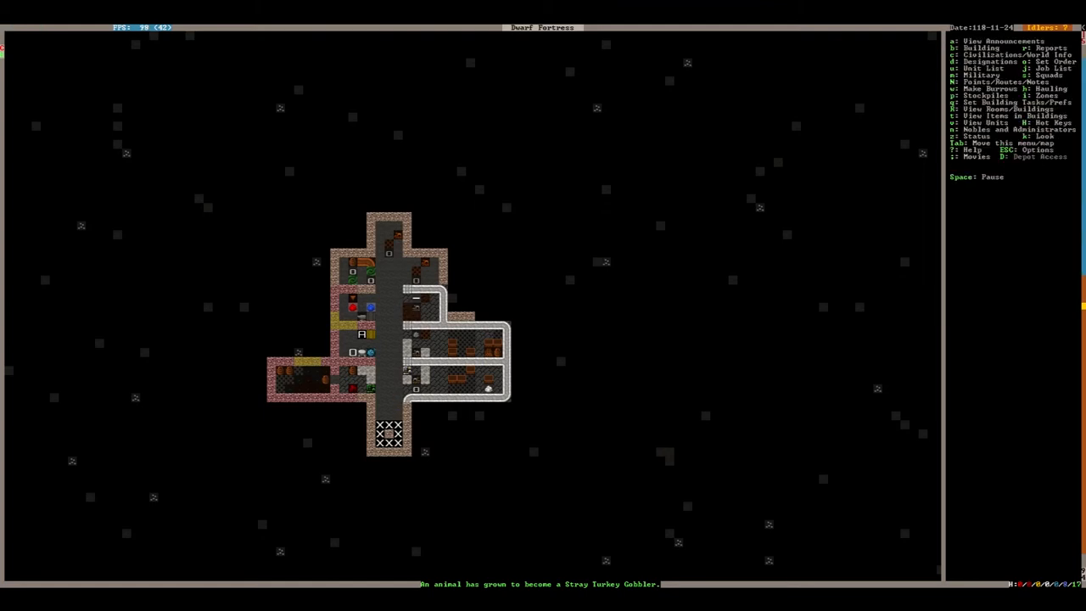
- Designate a long mining corridor running west from the lower-level stair room
scroll("up", 3)
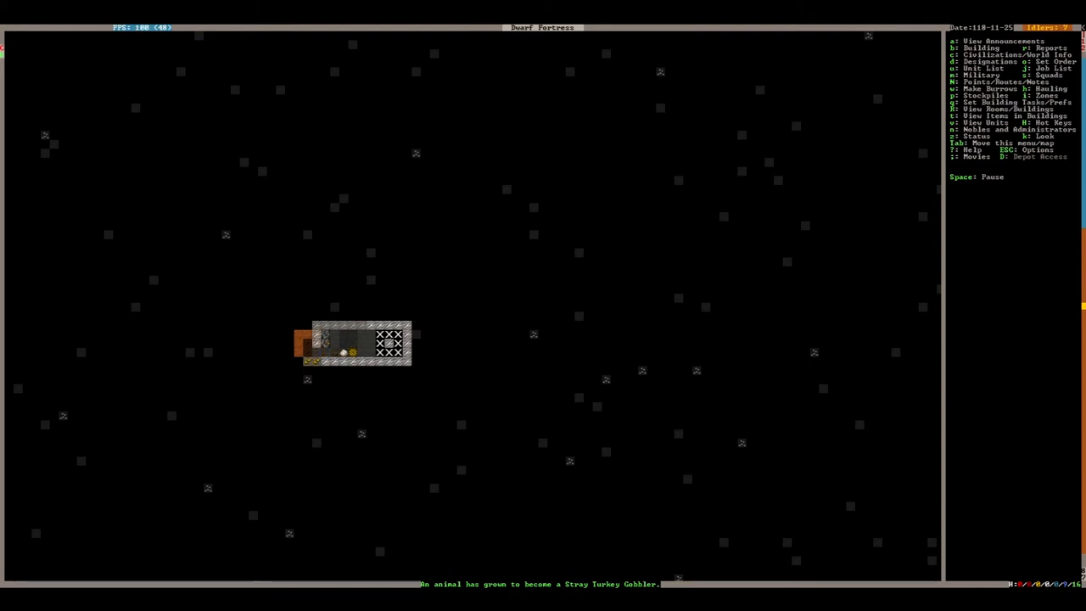
key("d")
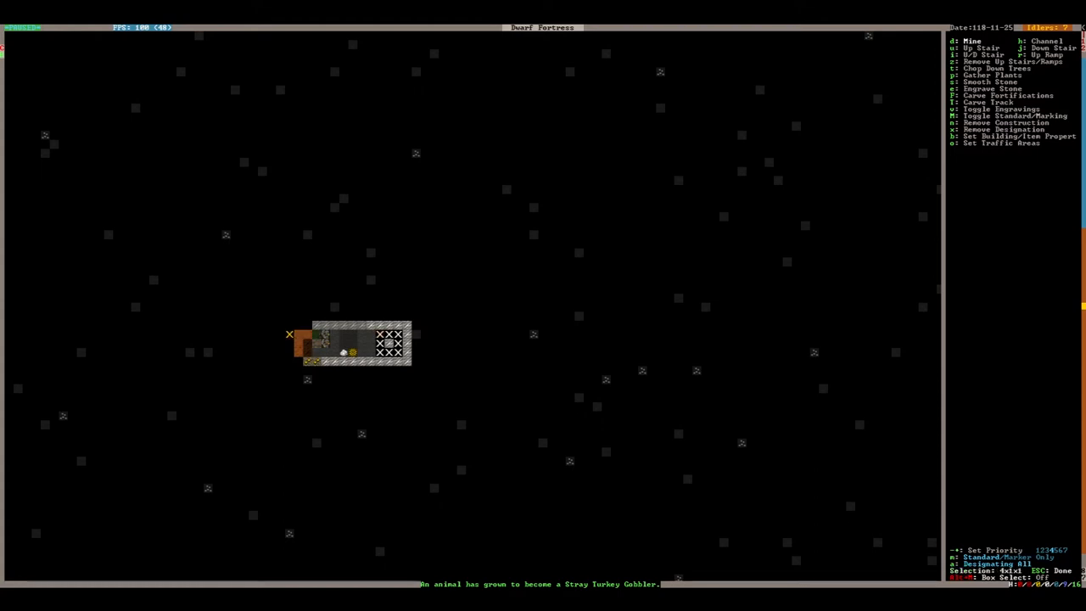
key("Escape")
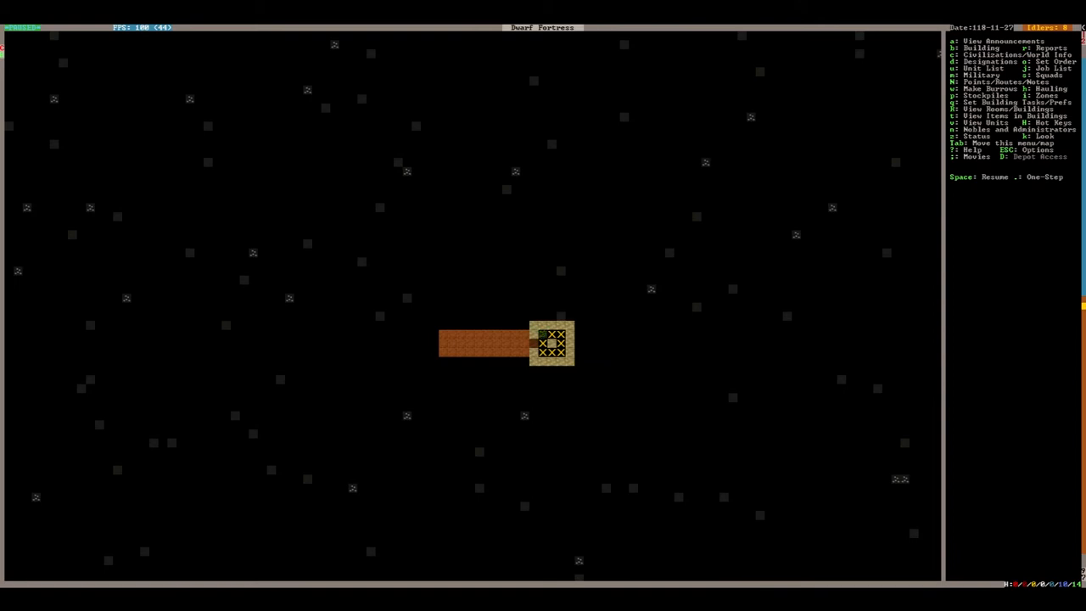
- Queue a 'Brew drink from plant' task at the still
key("Space")
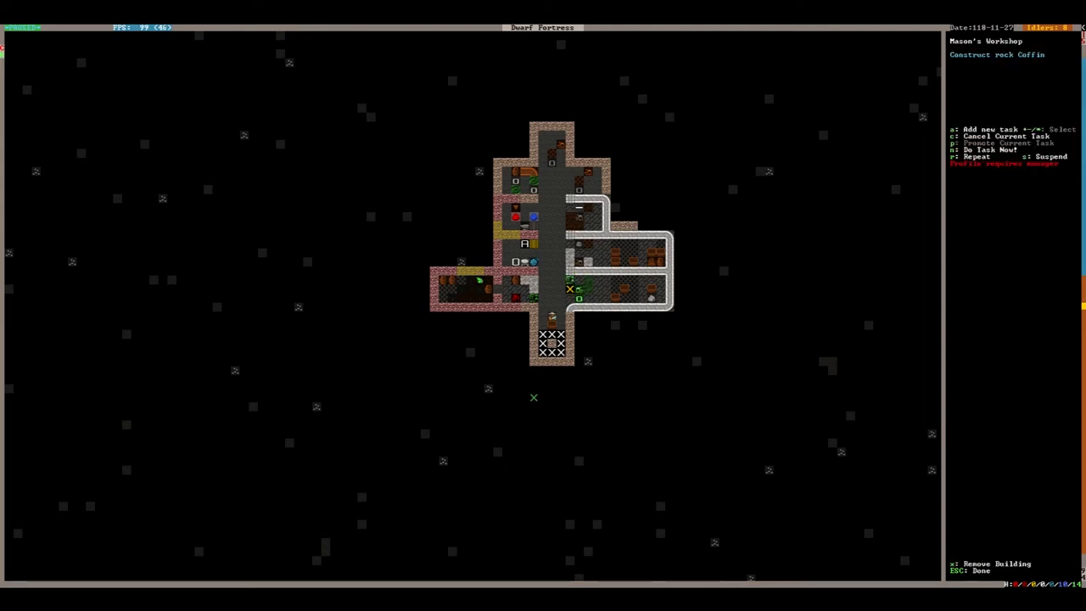
key("Escape")
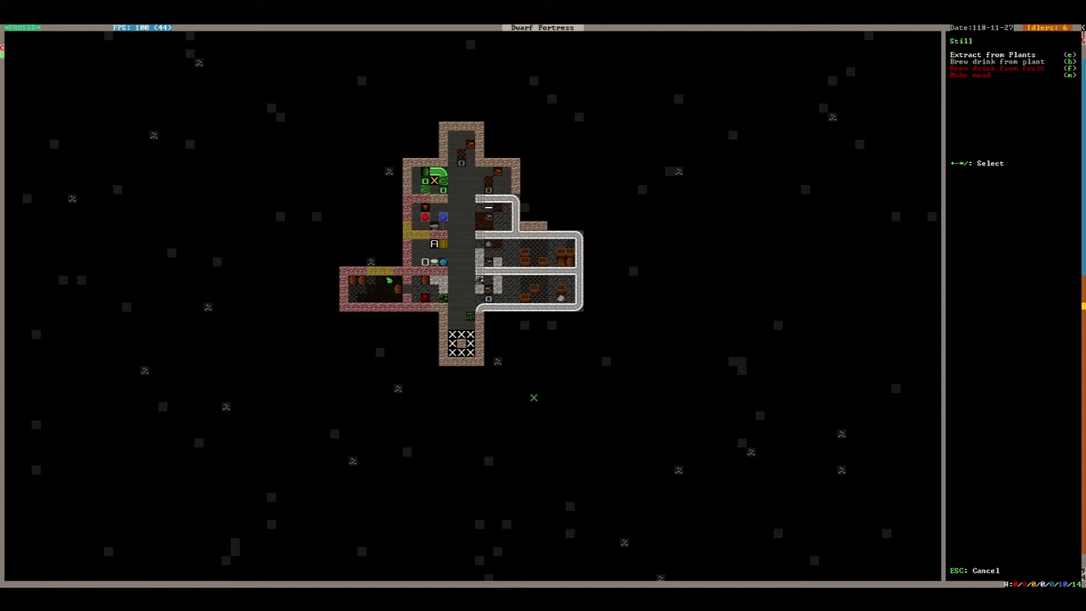
left_click(994, 62)
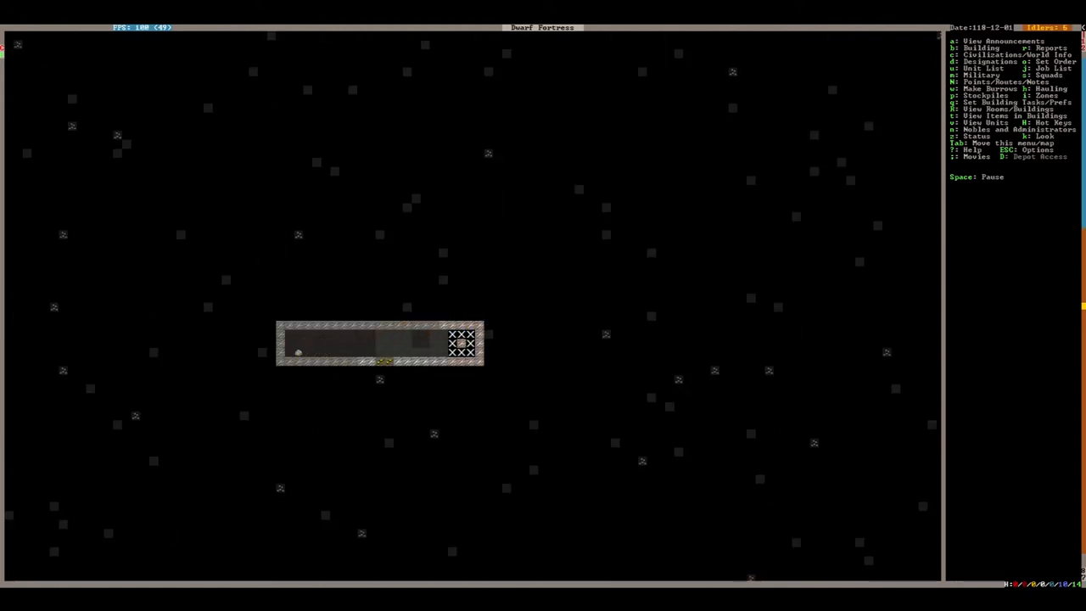
- View the dug storage room on the lower z-level, then return to the fortress level
key("d")
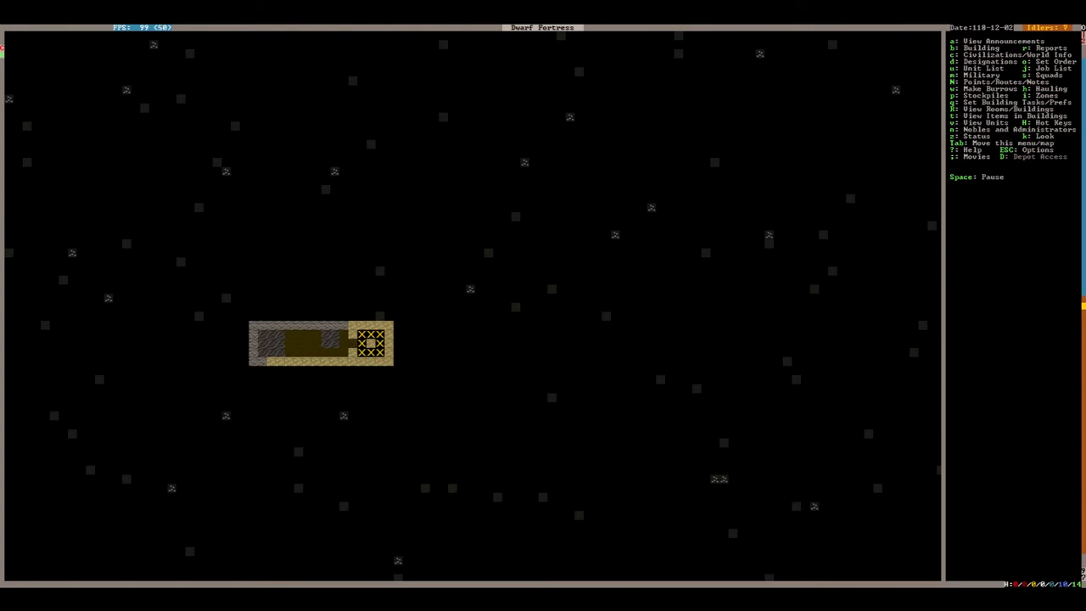
key("b")
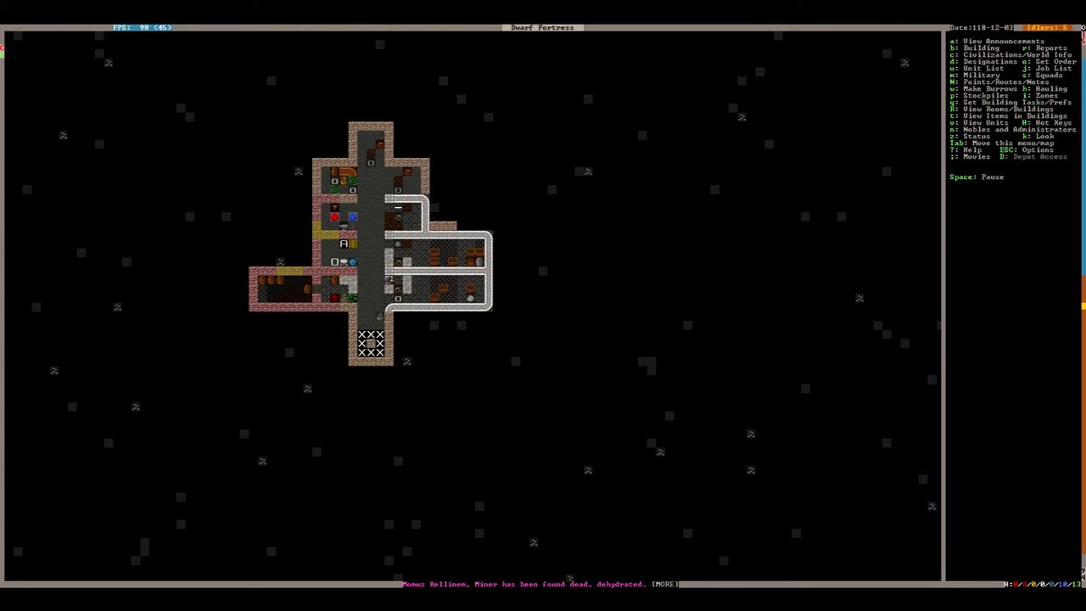
key("m")
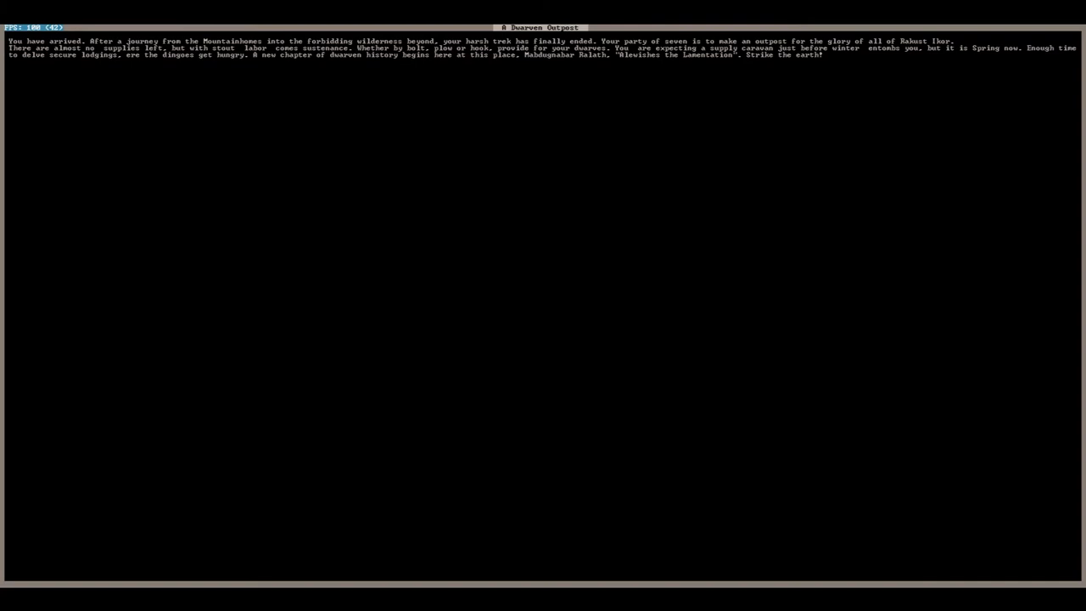
- Dismiss the 'A Dwarven Outpost' arrival story to reach the surface map
key("Enter")
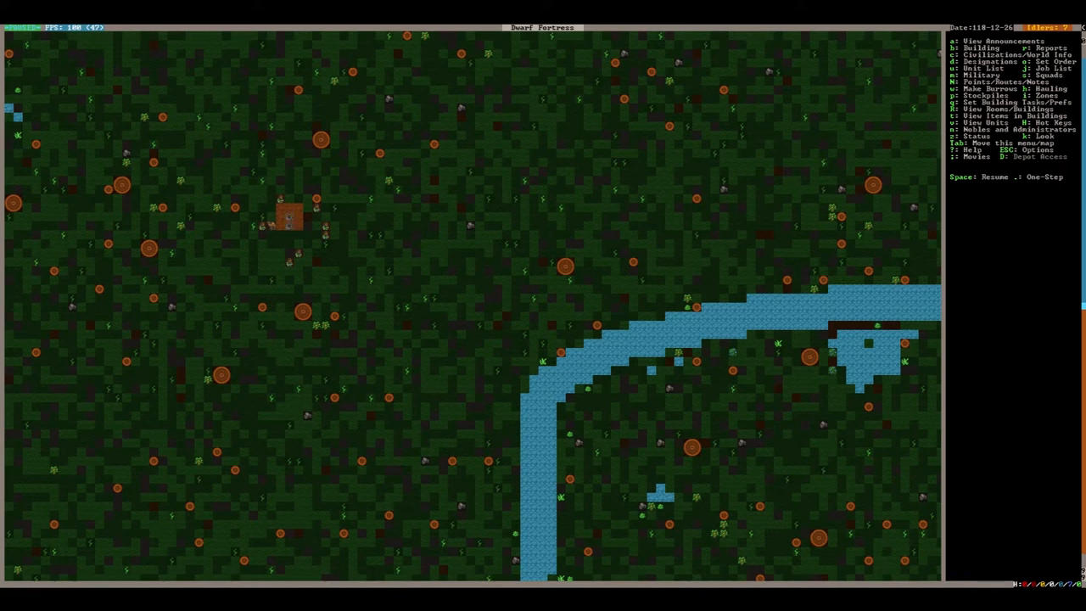
mouse_move(403, 14)
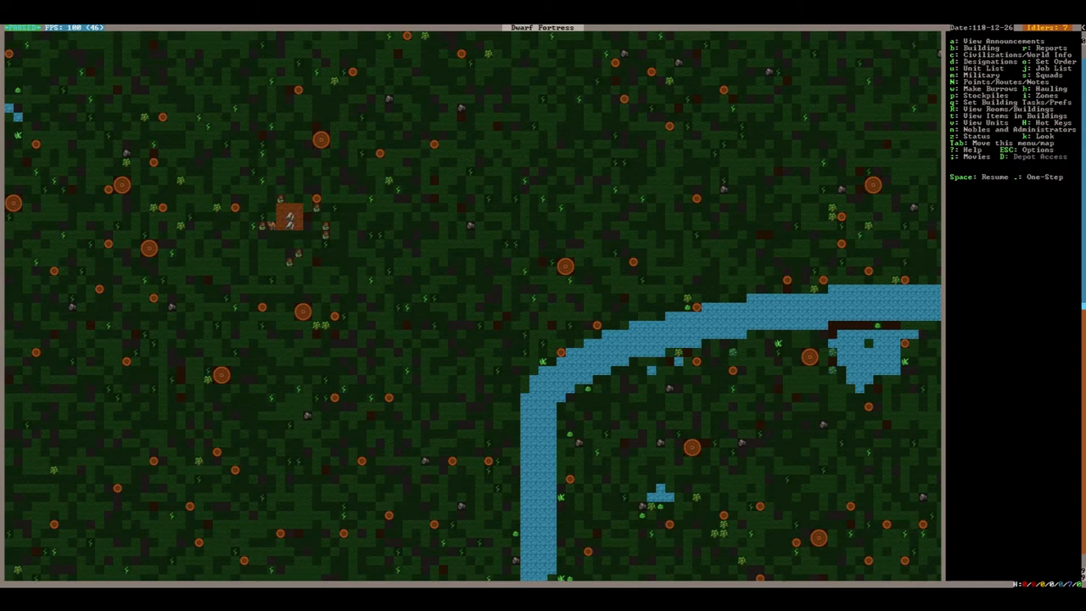
mouse_move(445, 163)
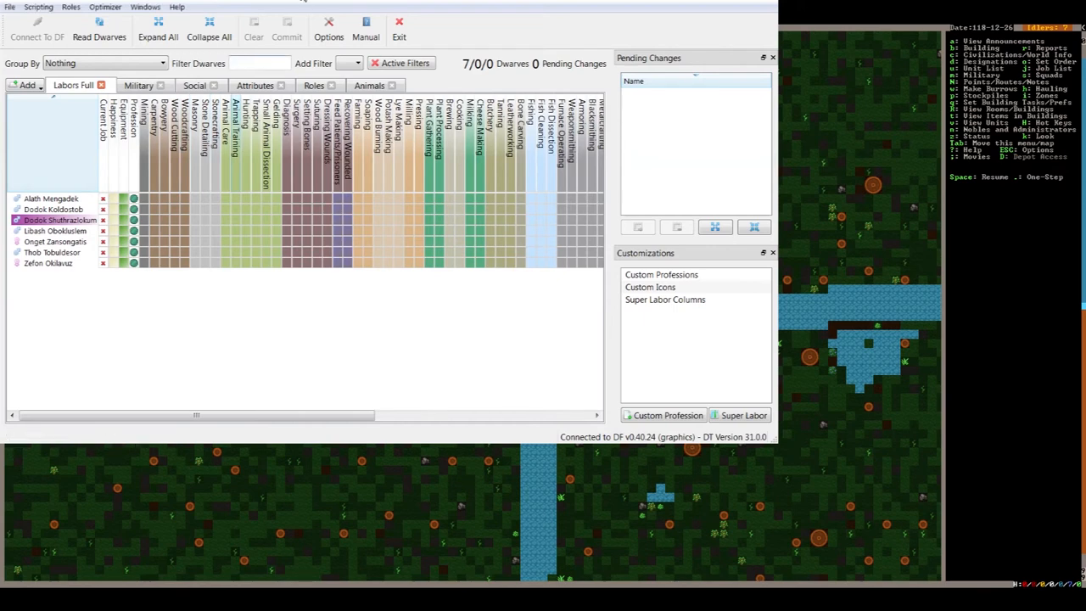
mouse_move(286, 388)
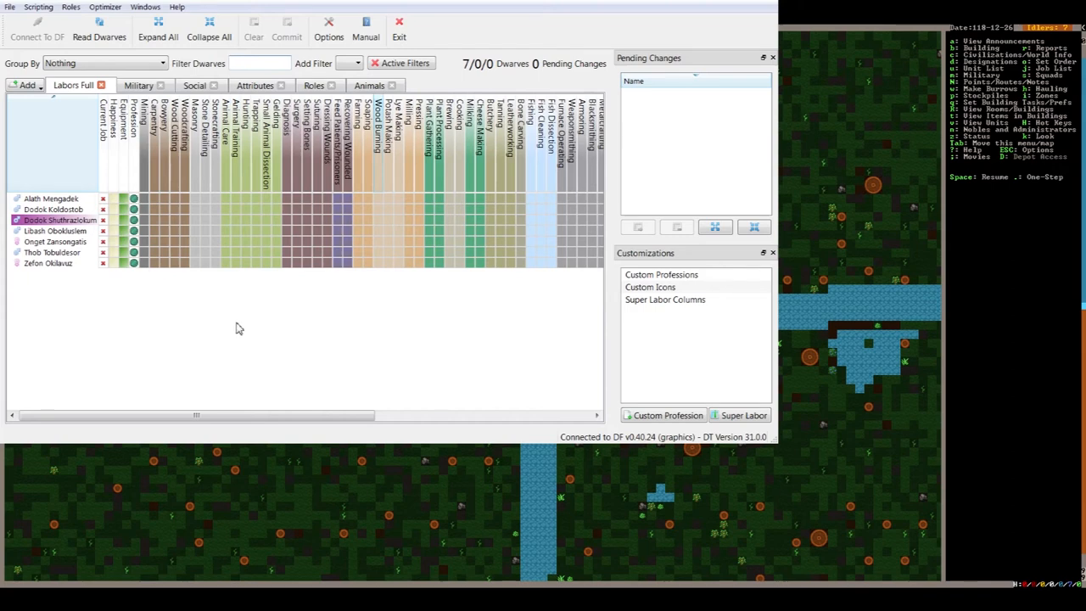
mouse_move(226, 329)
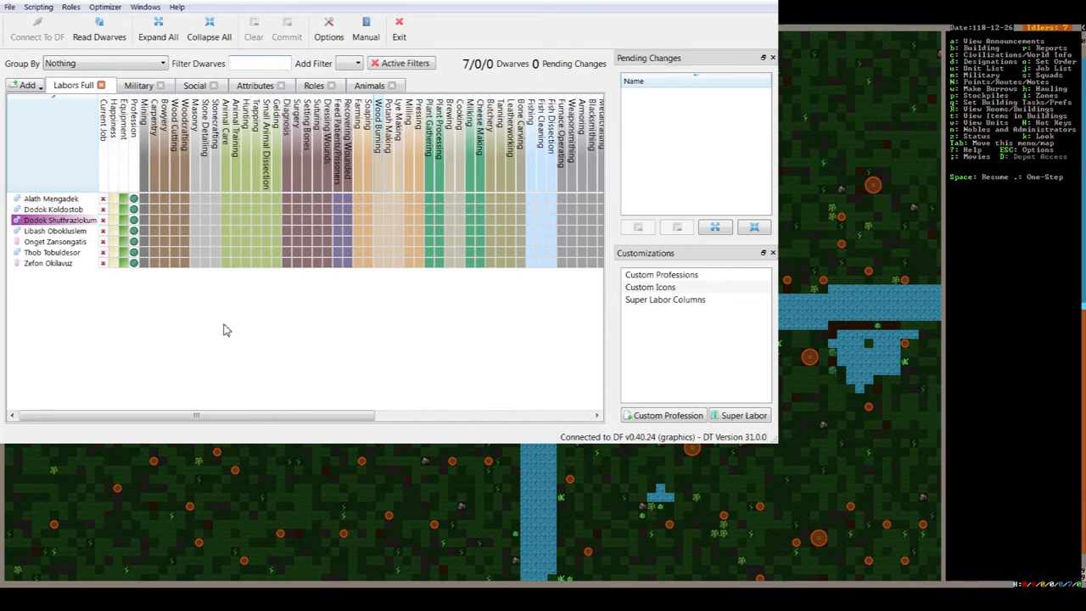
mouse_move(144, 220)
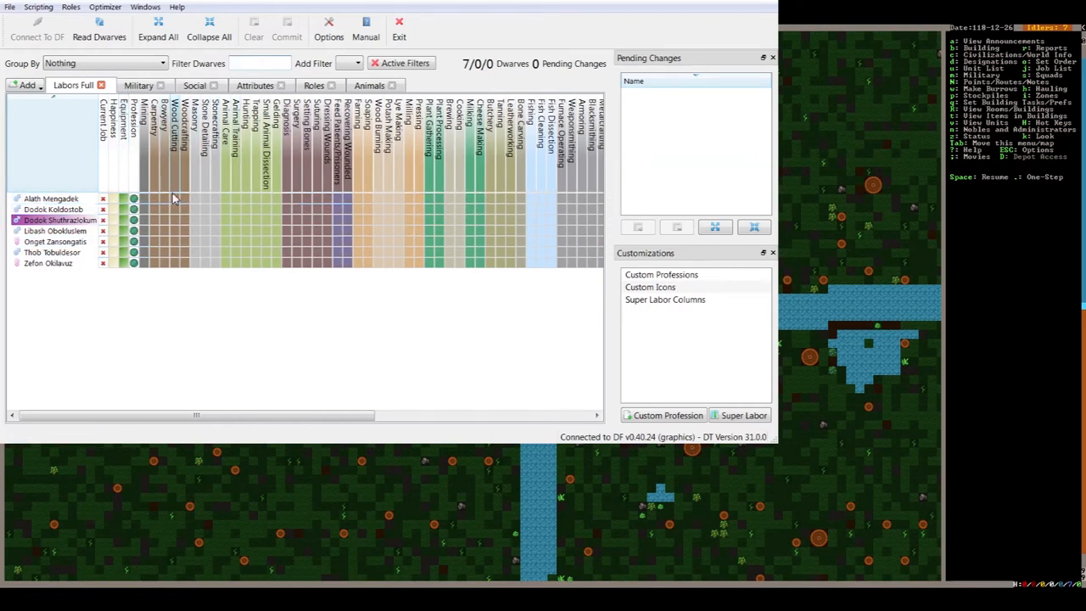
- Queue Wood Cutting for Alath in the Labors Full grid
left_click(173, 197)
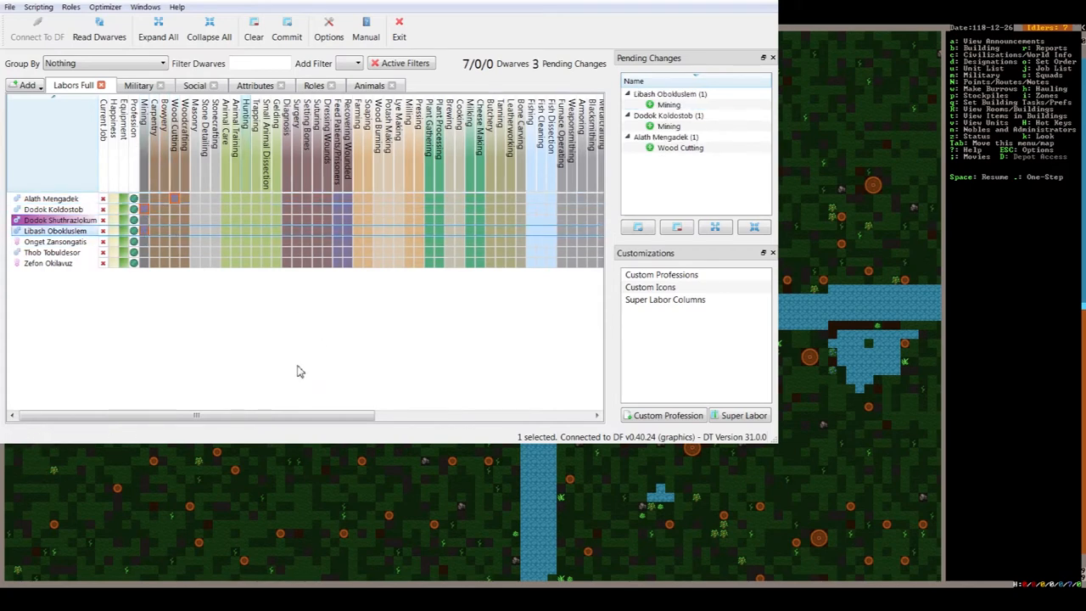
mouse_move(155, 262)
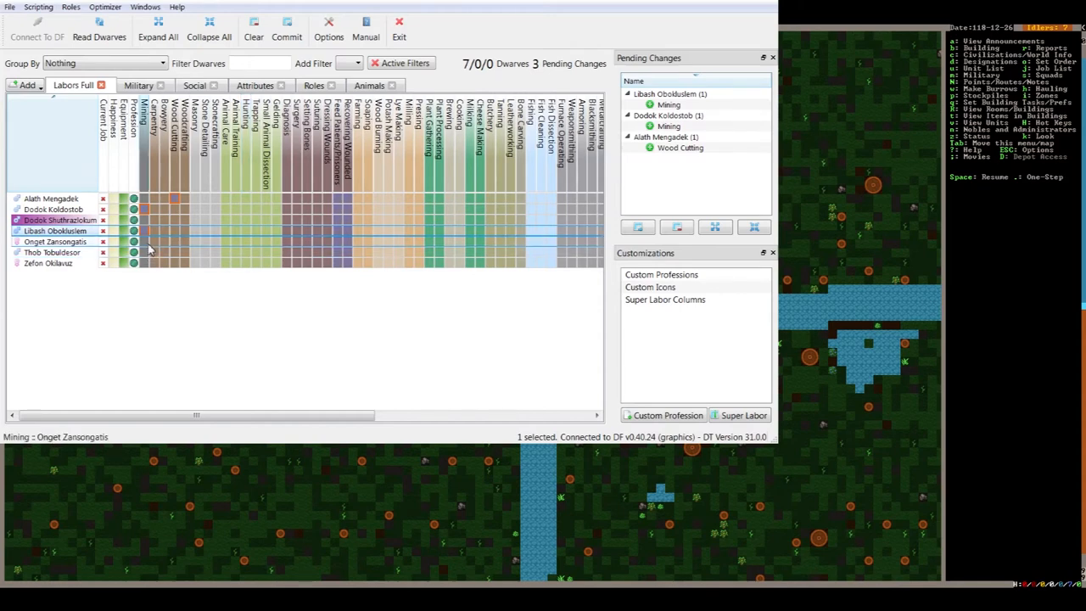
mouse_move(217, 252)
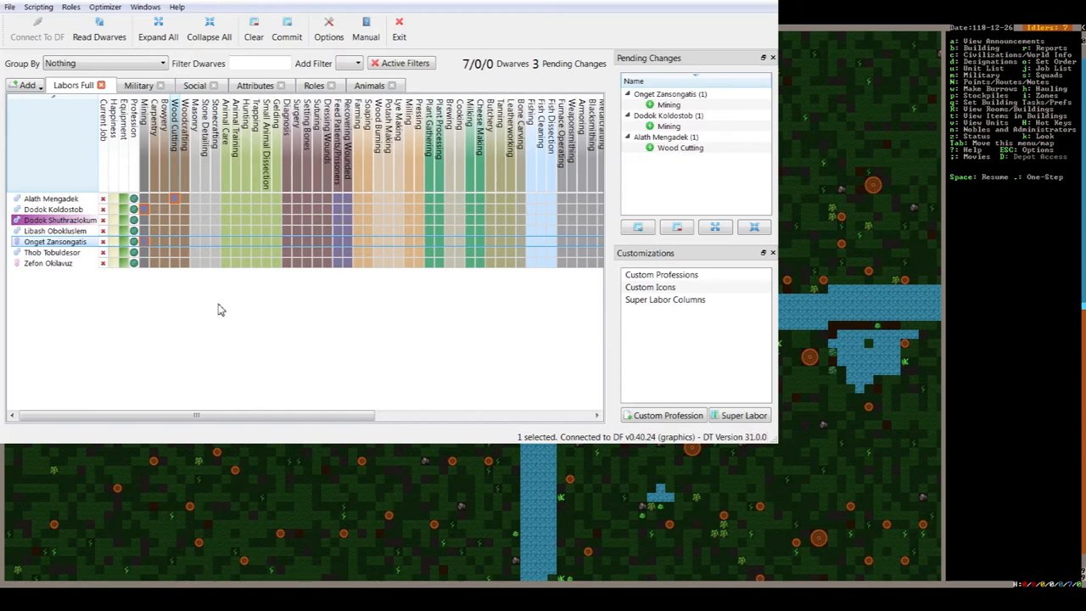
mouse_move(170, 322)
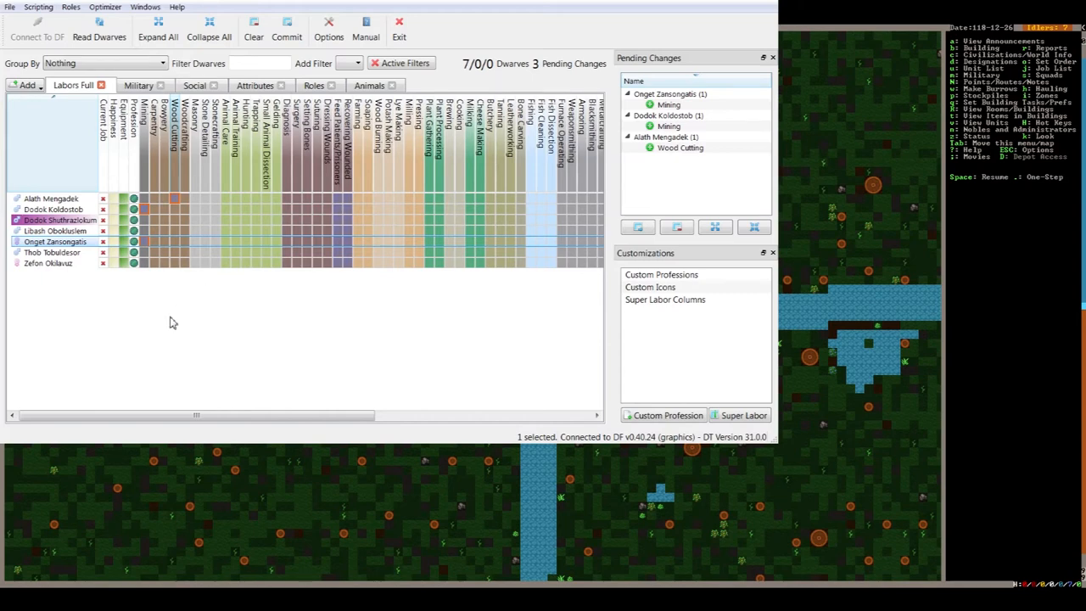
mouse_move(203, 298)
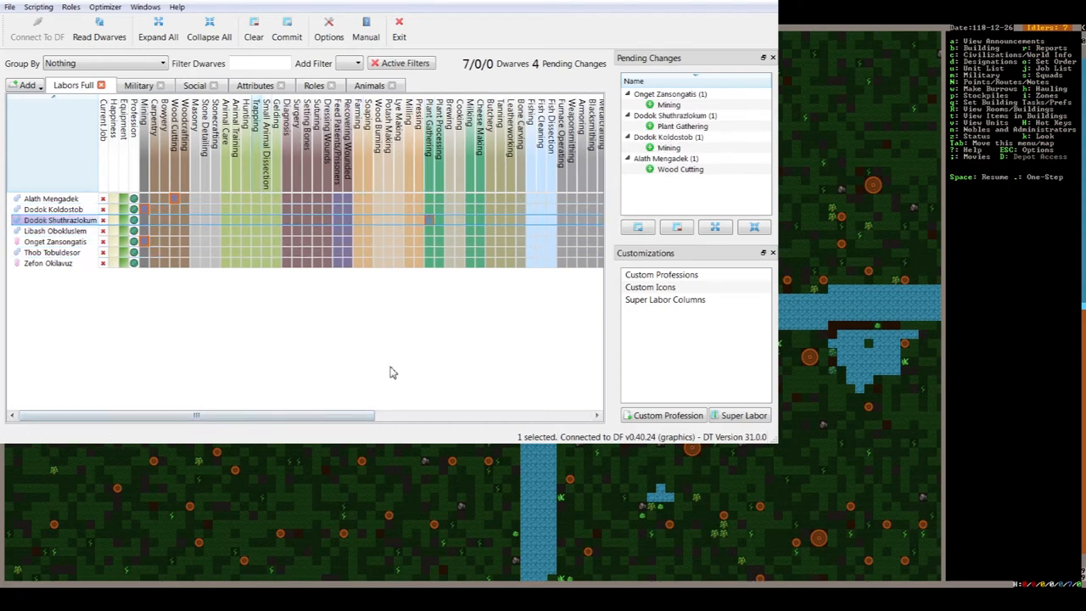
mouse_move(401, 363)
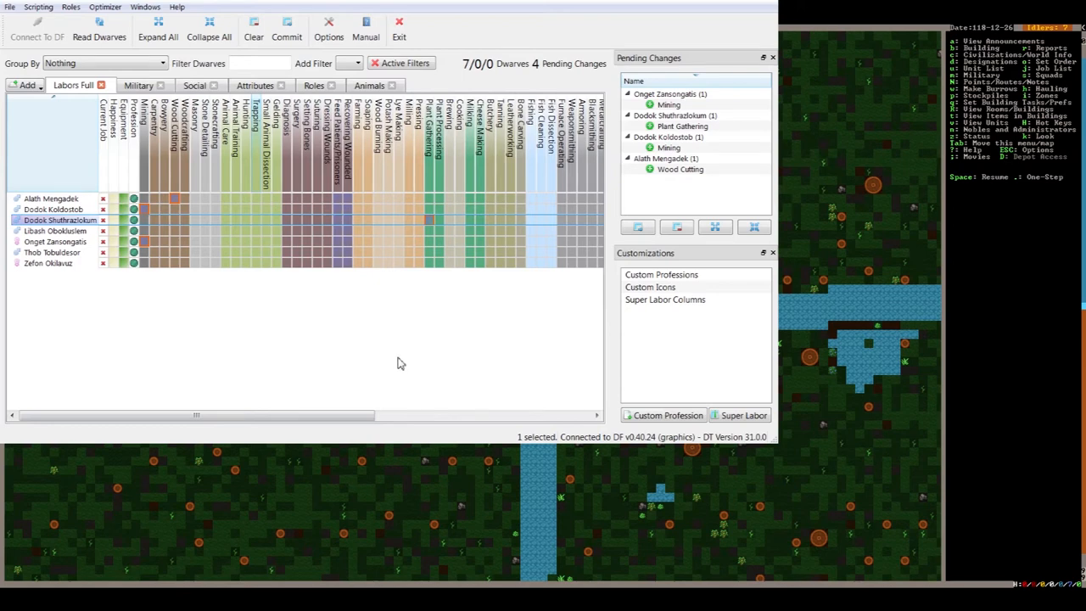
mouse_move(403, 373)
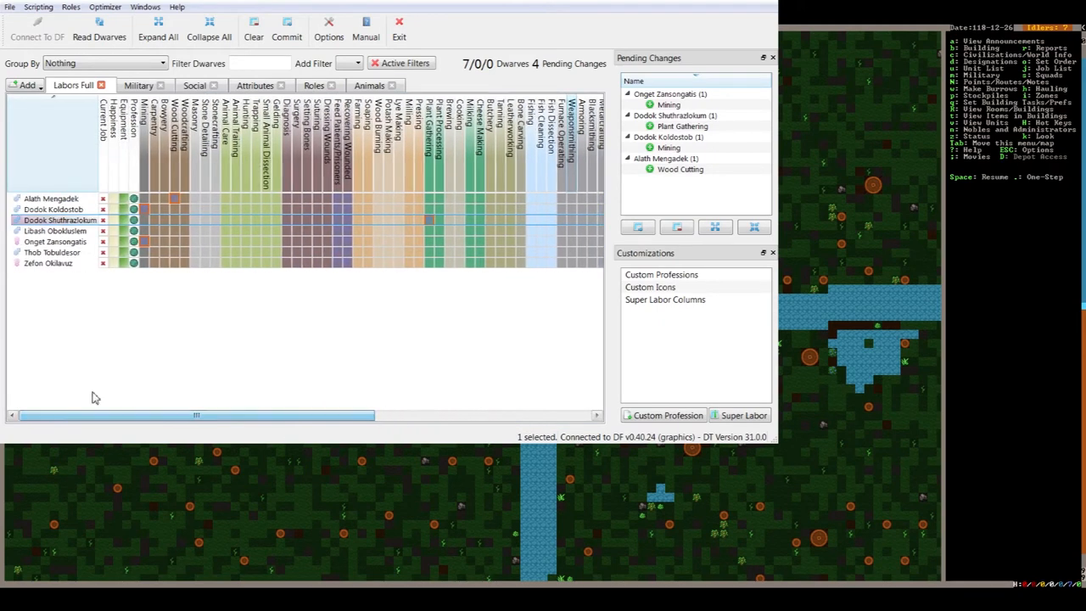
mouse_move(551, 254)
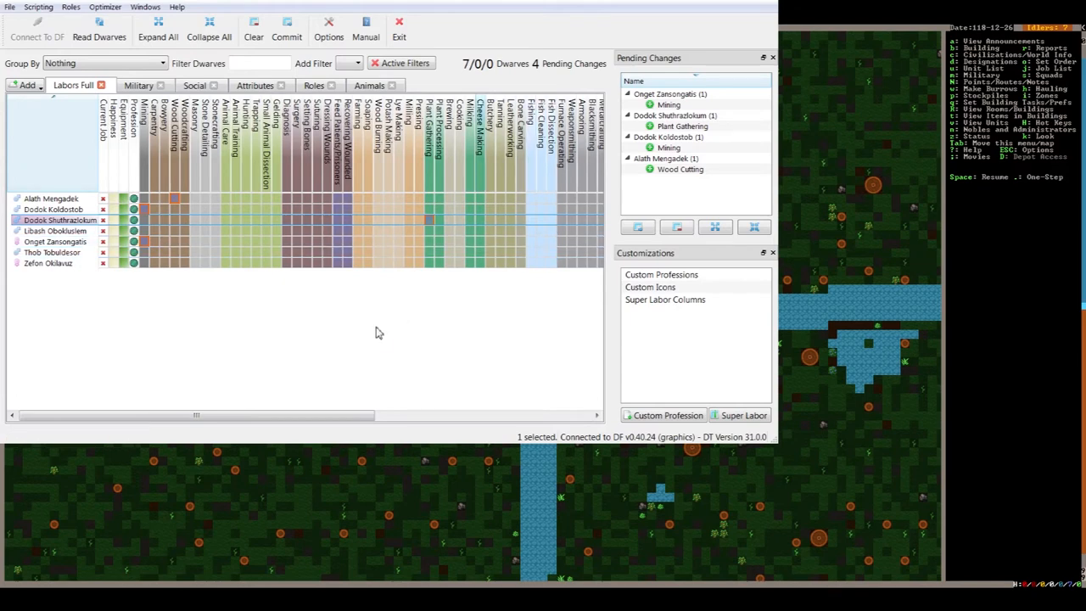
mouse_move(374, 333)
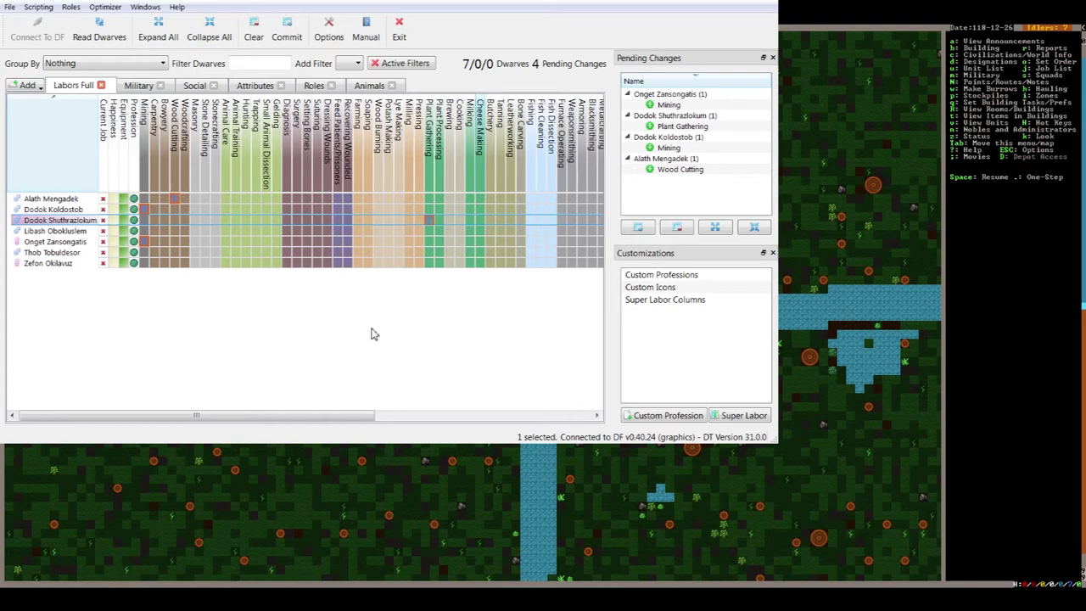
mouse_move(347, 348)
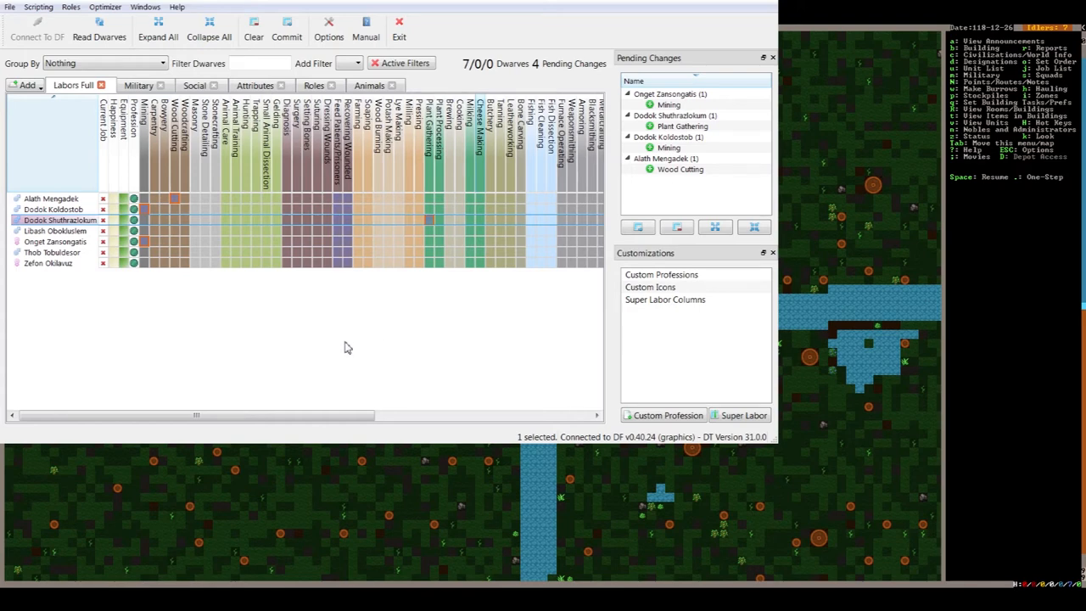
mouse_move(367, 322)
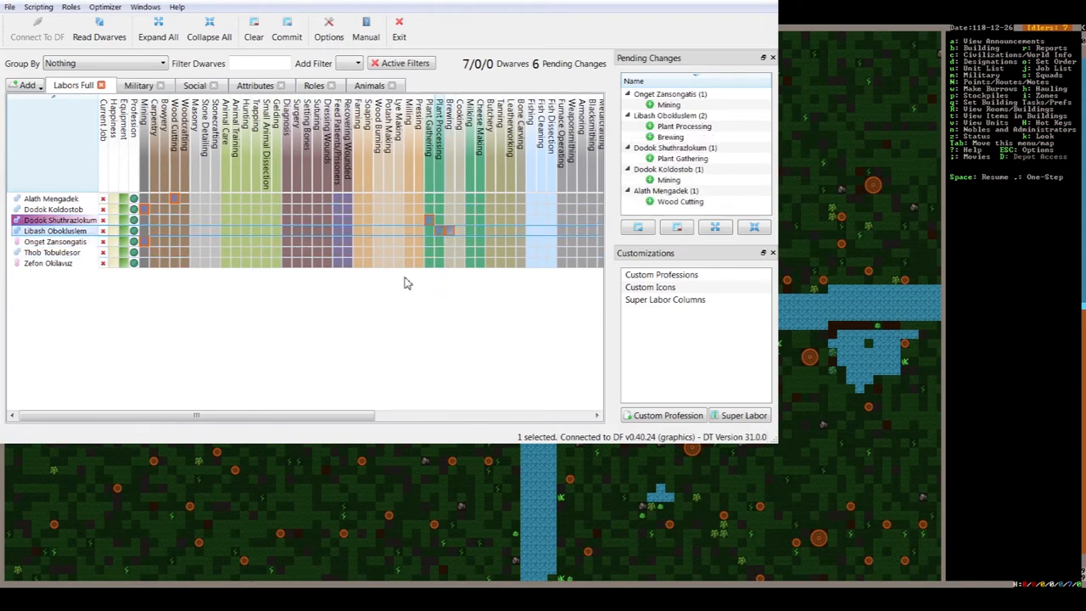
mouse_move(446, 256)
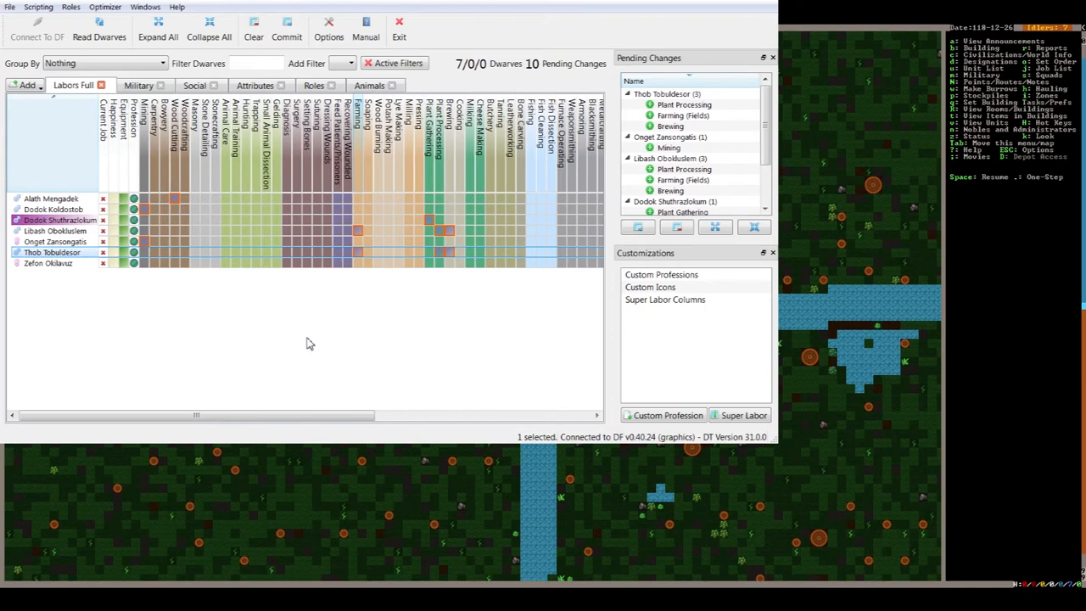
mouse_move(303, 344)
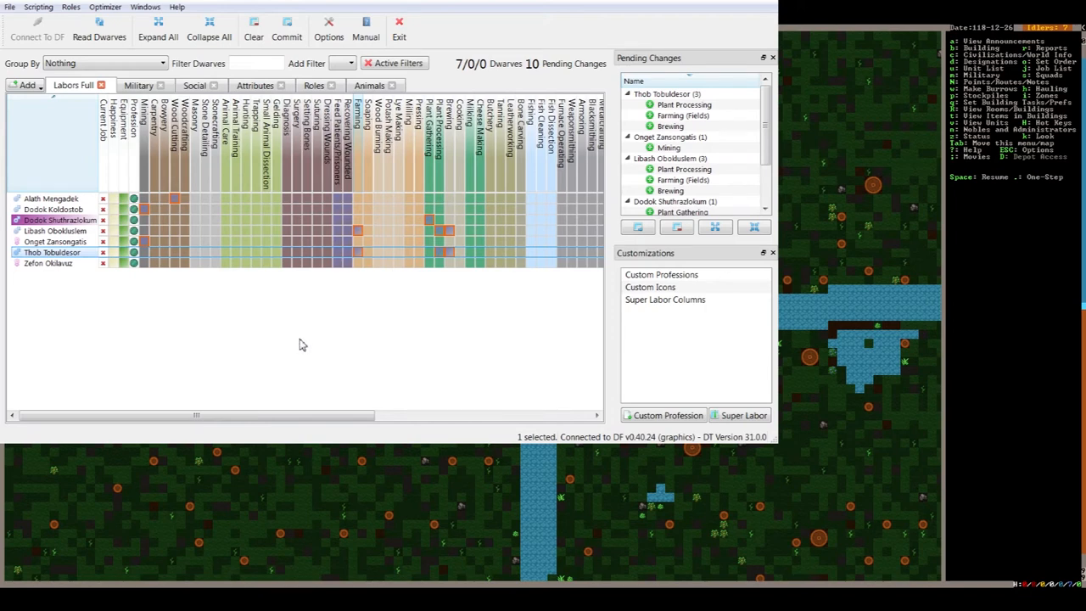
mouse_move(196, 266)
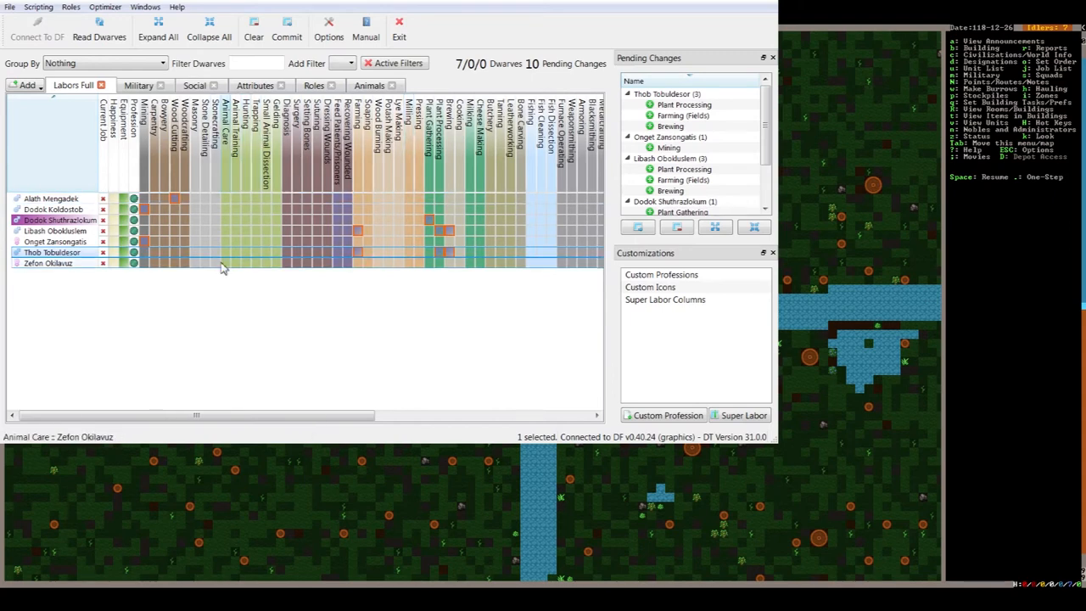
- Queue Animal Care for Zefon Okilavuz, making eleven pending changes
left_click(223, 263)
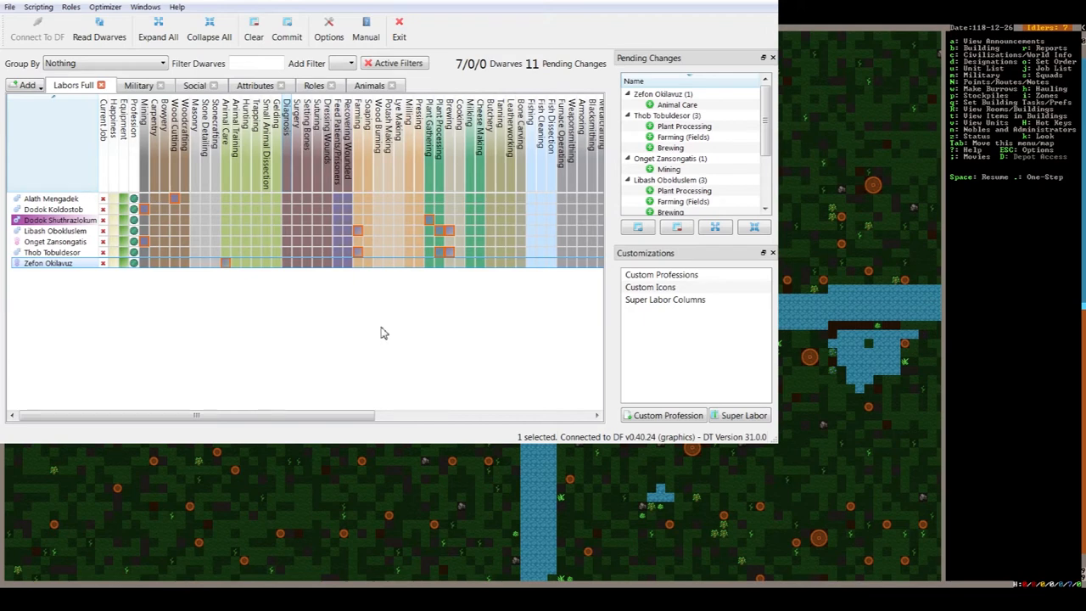
mouse_move(159, 225)
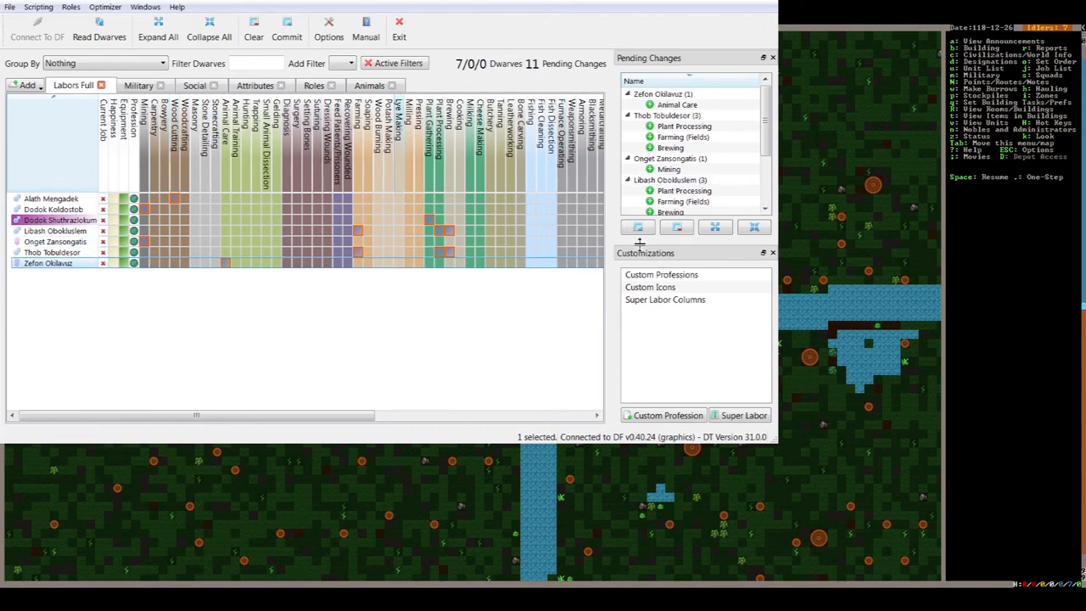
mouse_move(184, 231)
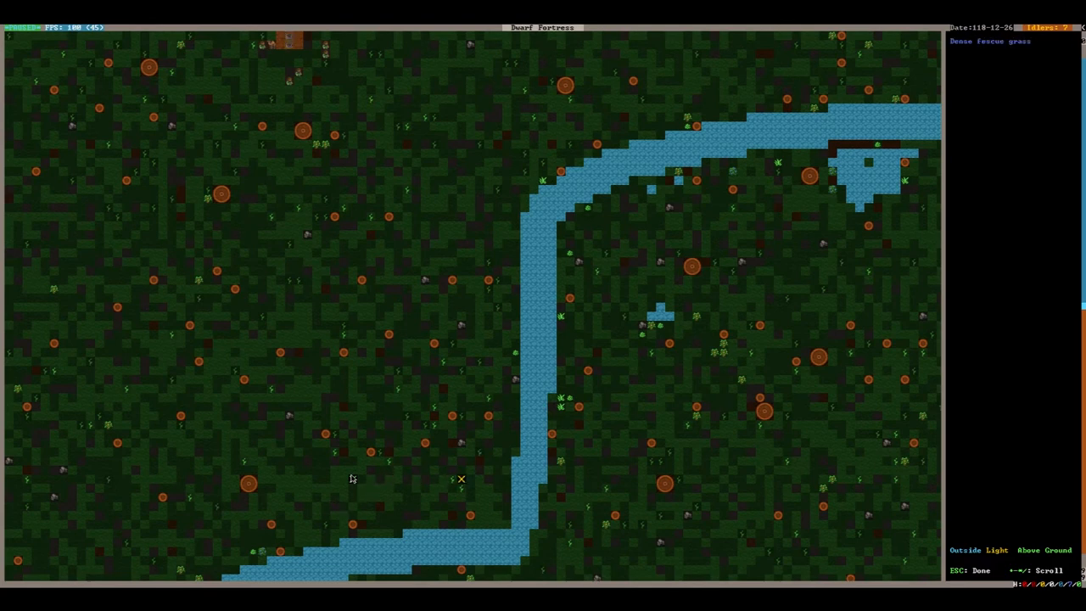
- Mark a 19x21 zone on the riverside grassland as a Pen/Pasture
key("Escape")
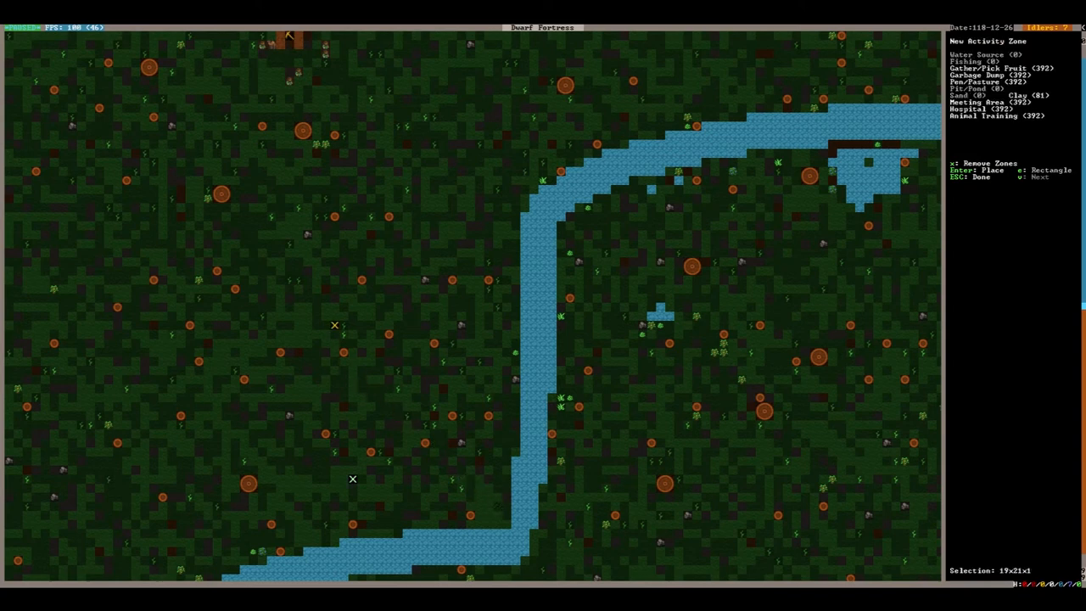
key("Enter")
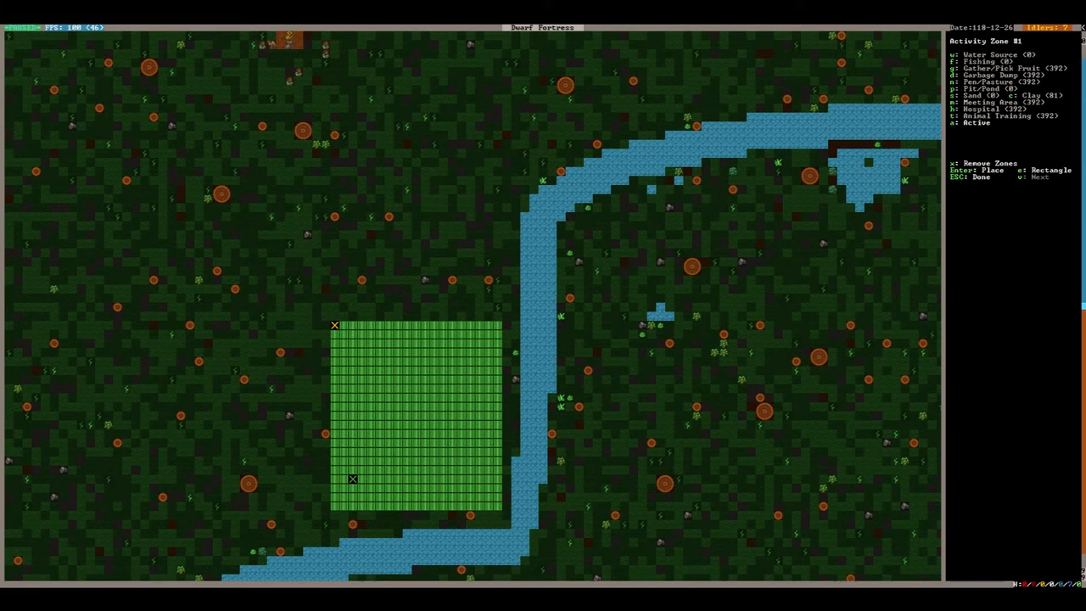
key("n")
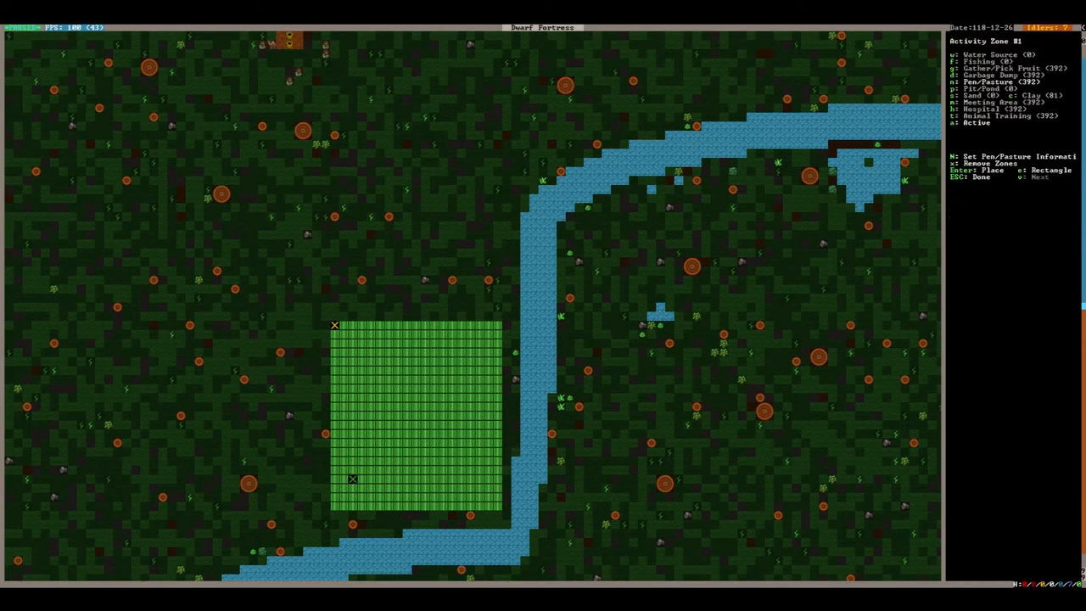
key("Escape")
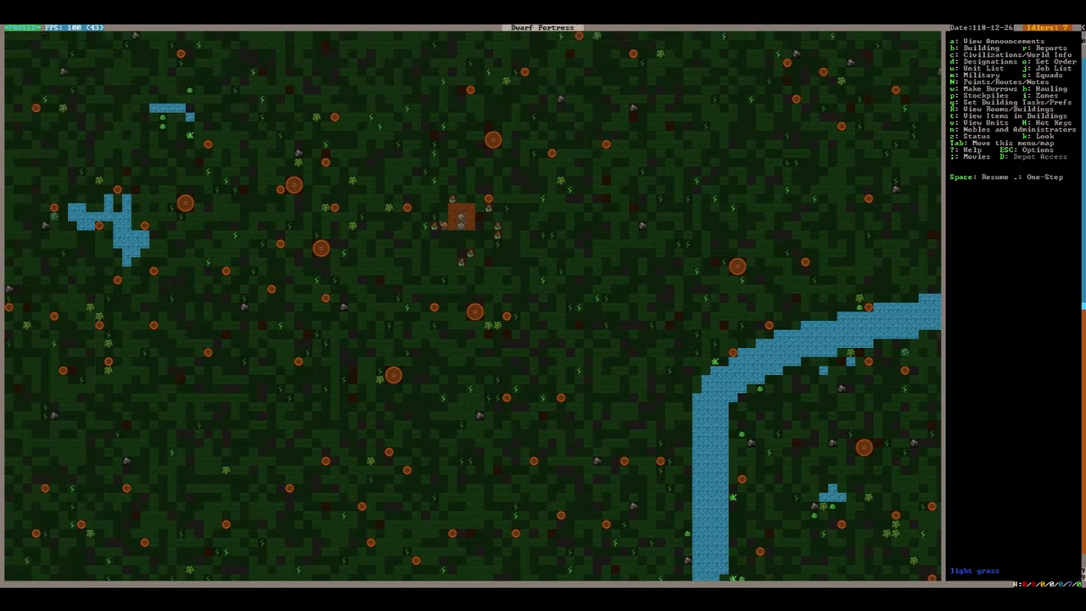
- Designate the scattered trees southwest of the wagon for chopping down
key("d")
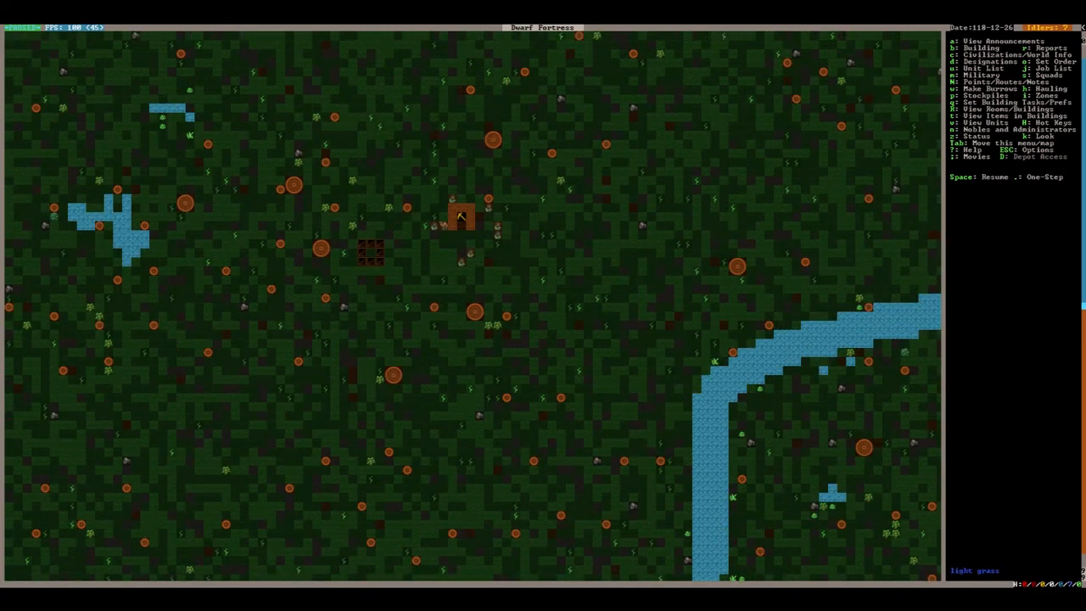
key("d")
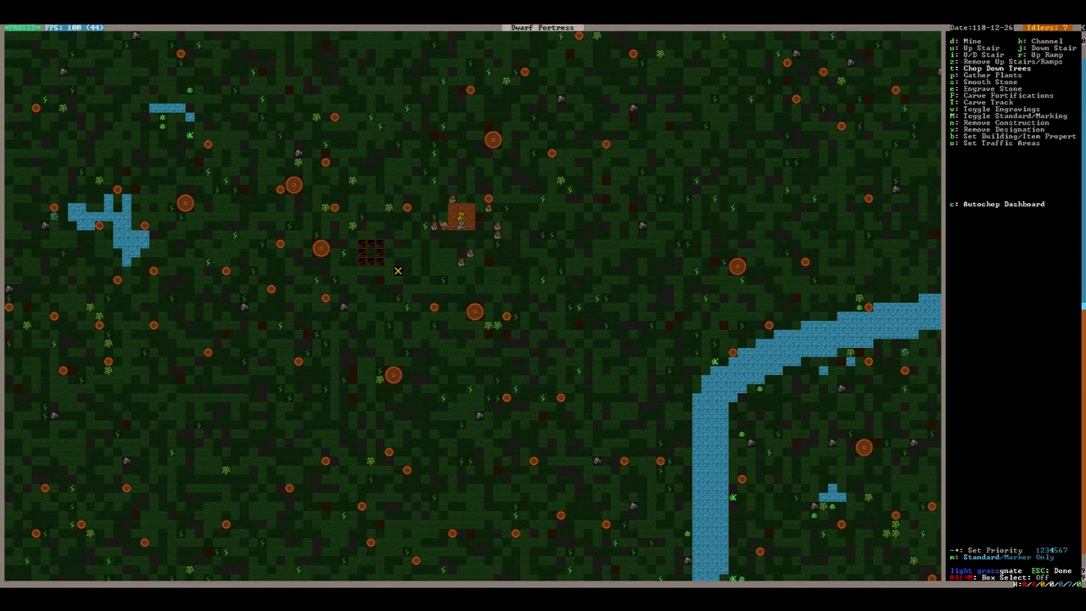
mouse_move(292, 271)
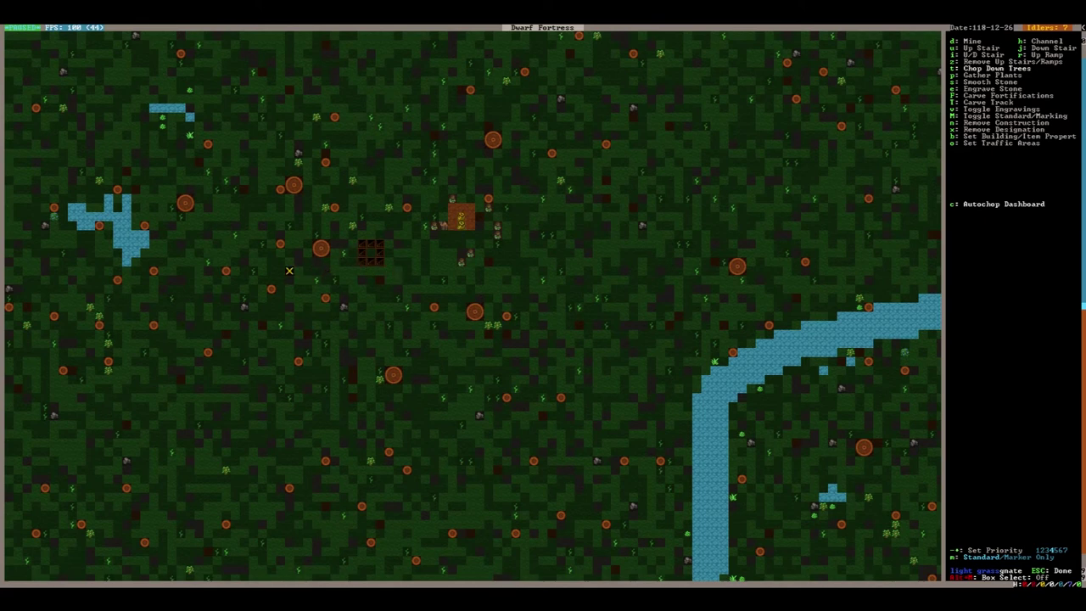
mouse_move(208, 273)
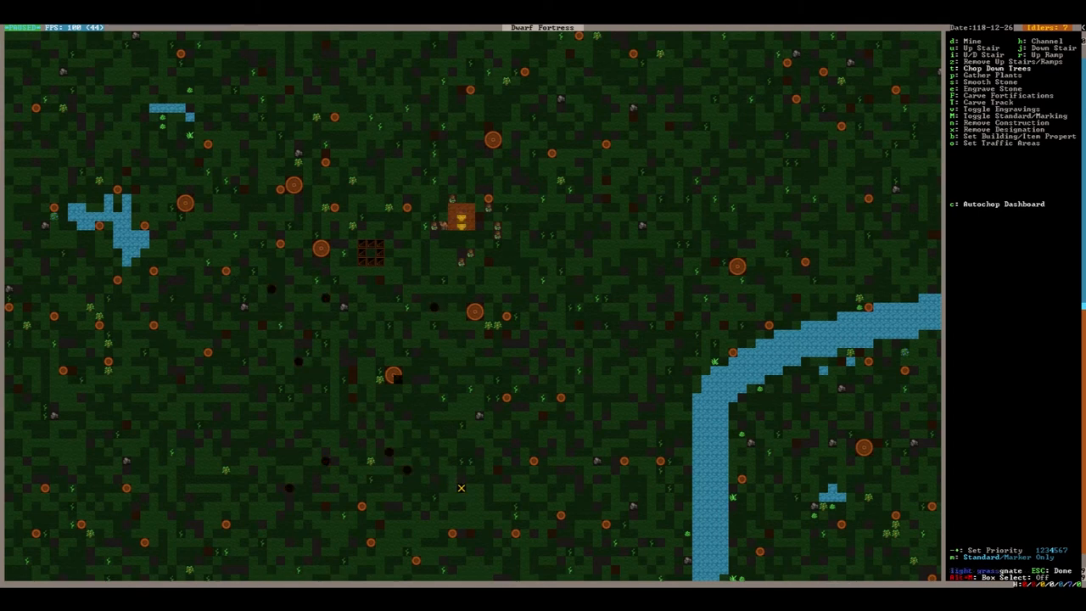
key("Escape")
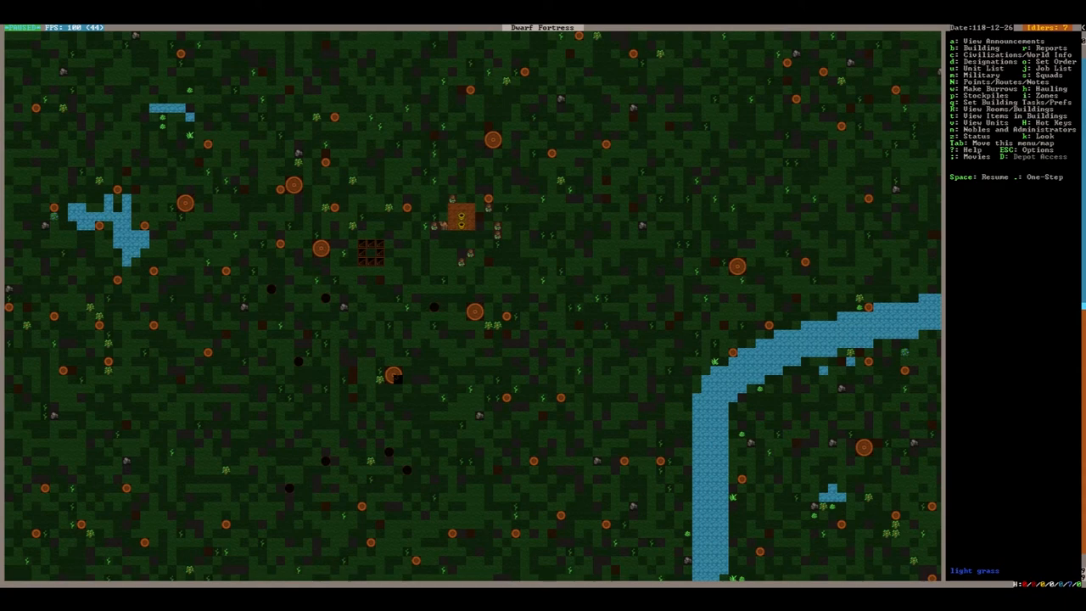
scroll("down", 3)
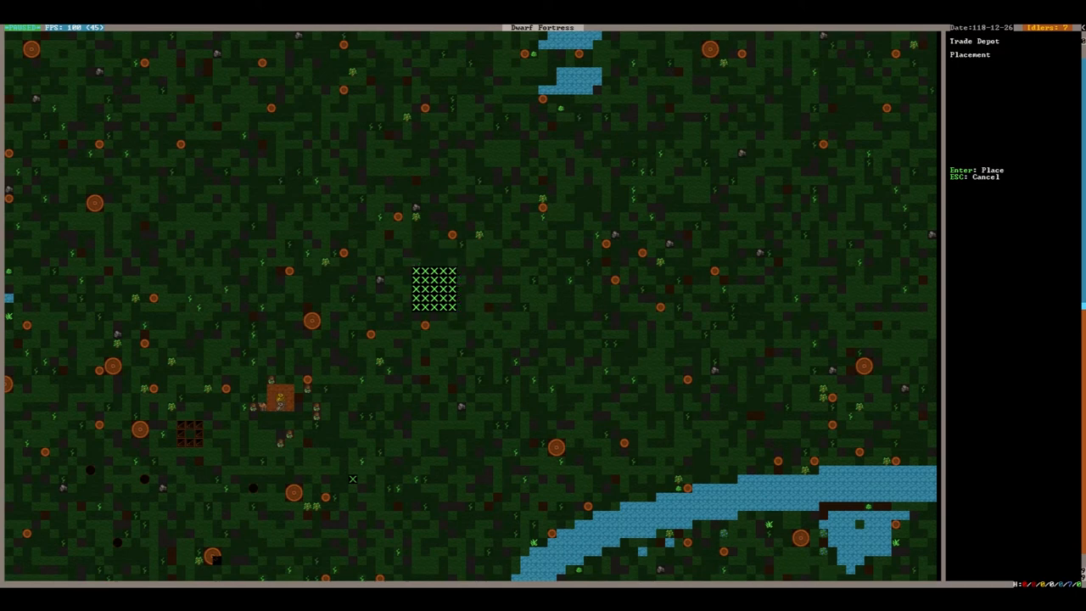
key("Enter")
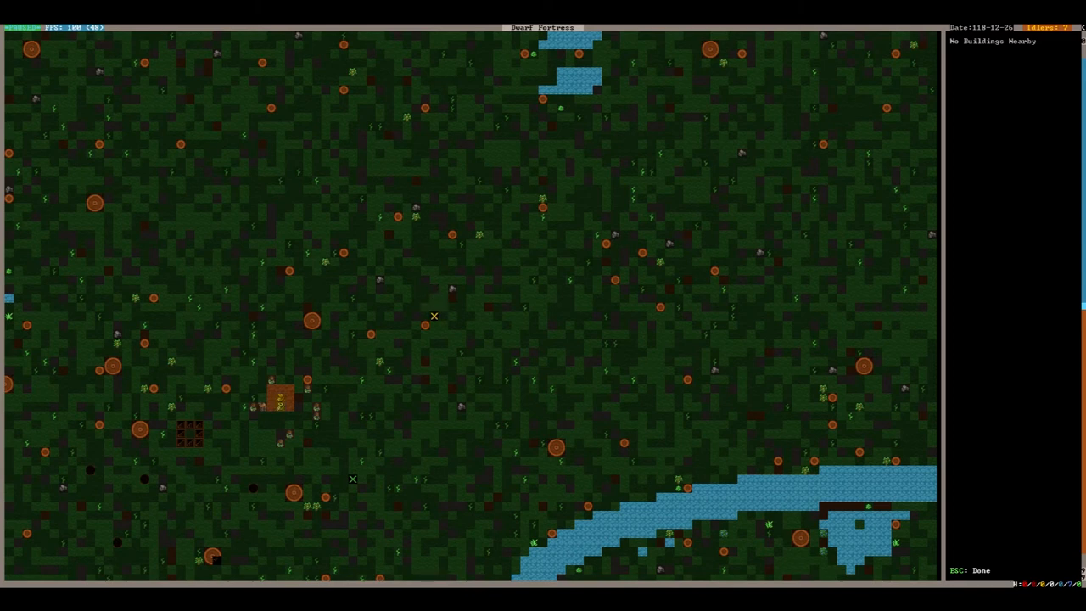
key("Escape")
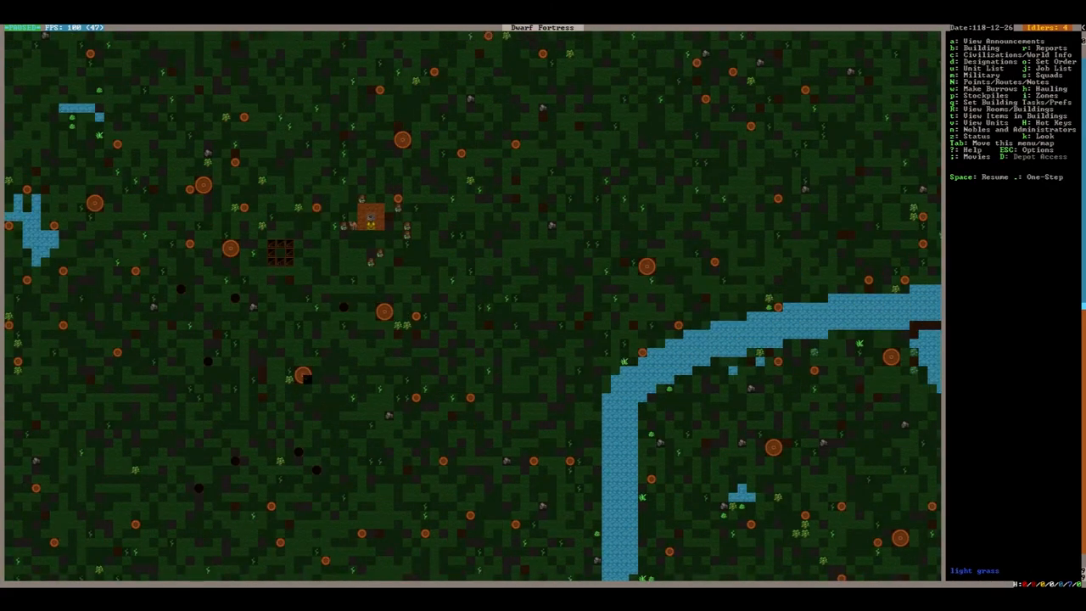
key("Space")
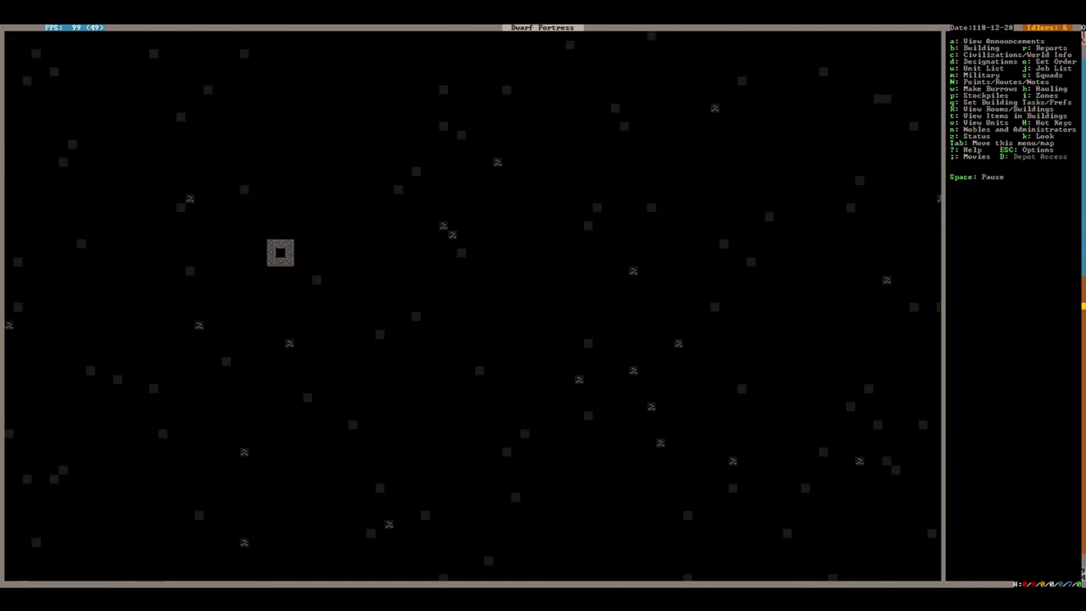
- Mark the 3x3 of rock around the lower-level stairway for mining
key("d")
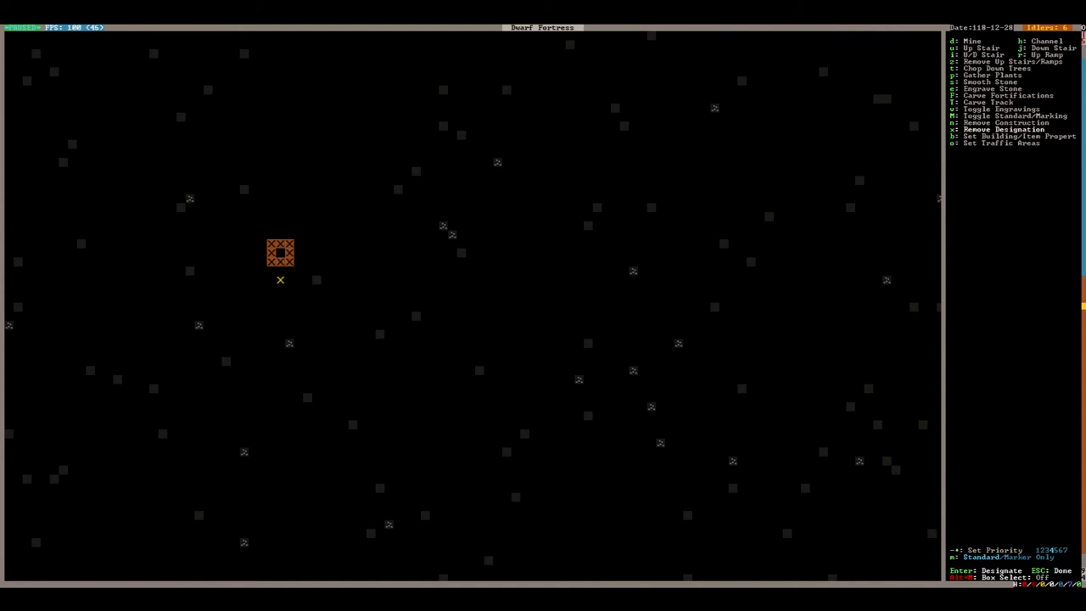
key("Escape")
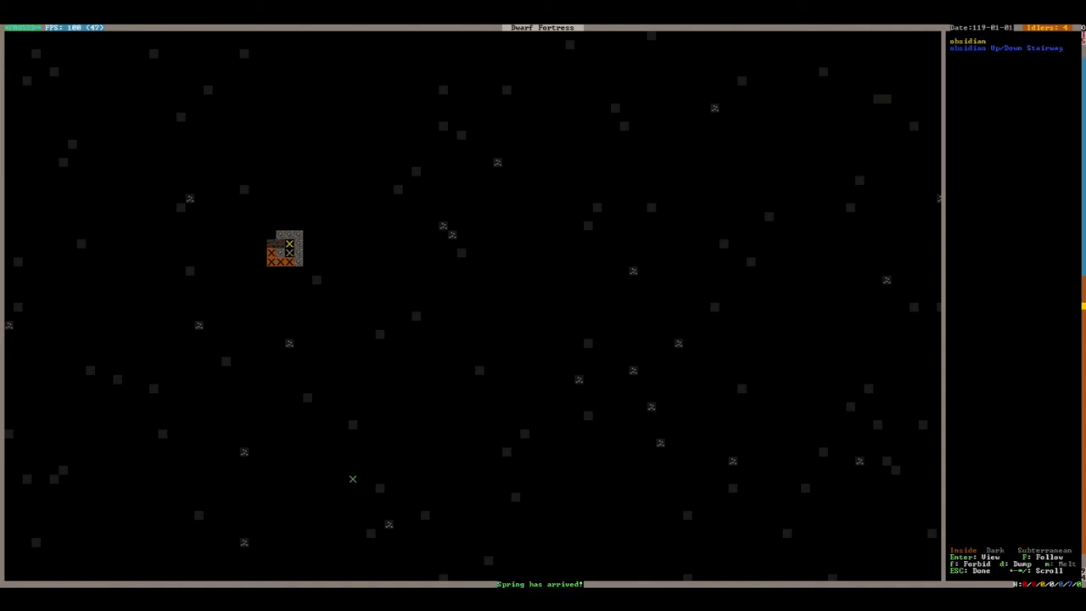
- Designate a corridor with several branching side rooms beside the stairway for digging
key("Escape")
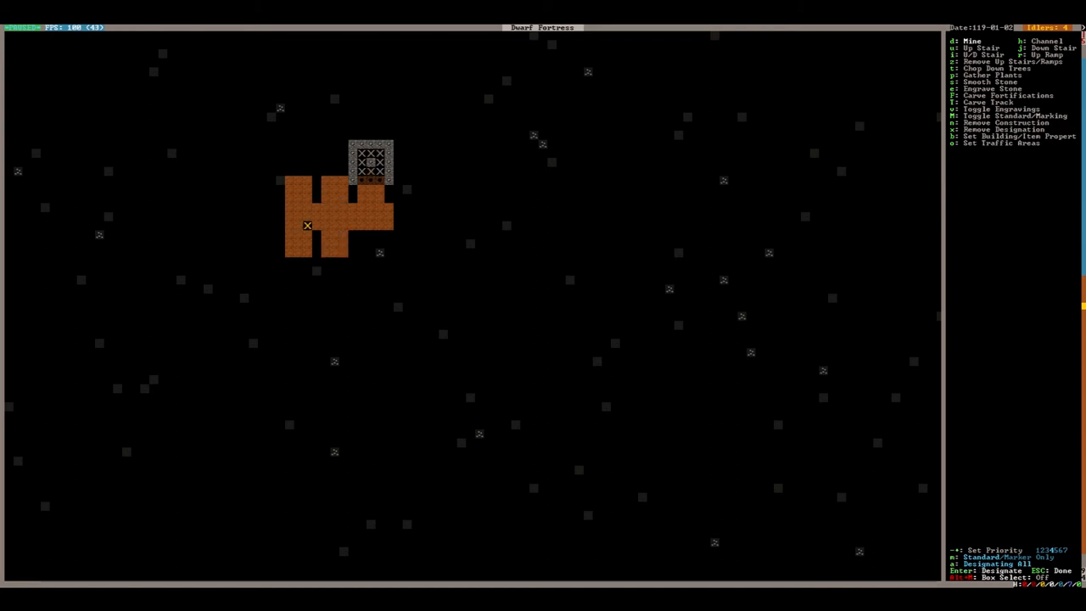
mouse_move(416, 199)
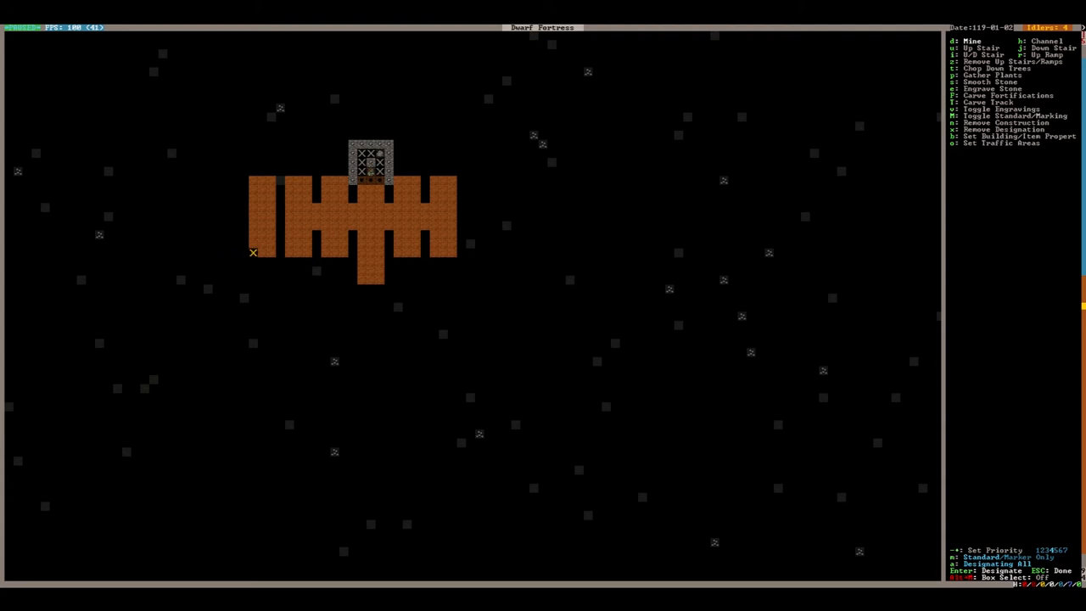
mouse_move(524, 253)
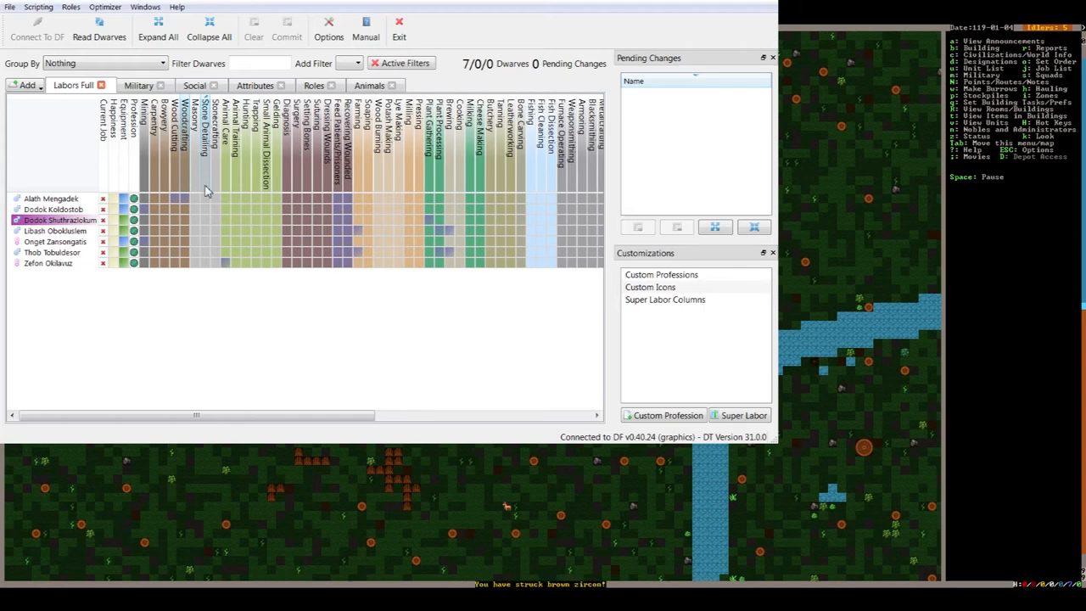
- Read the seven dwarves into Dwarf Therapist and show the Labors Full grid
left_click(203, 209)
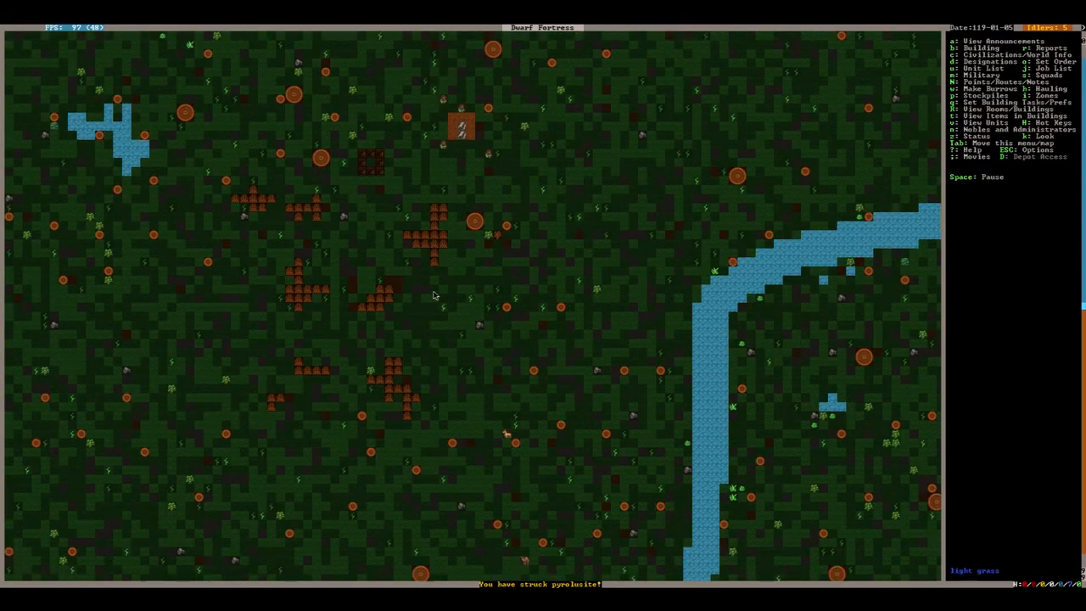
scroll("down", 3)
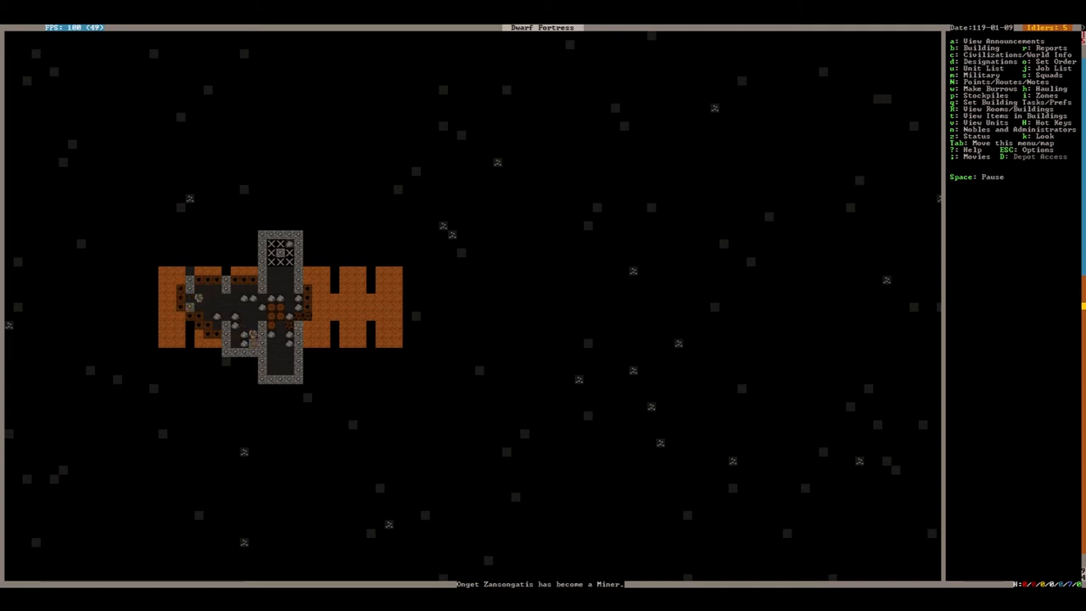
- Begin a Smooth Stone box selection near the lower-left room
key("d")
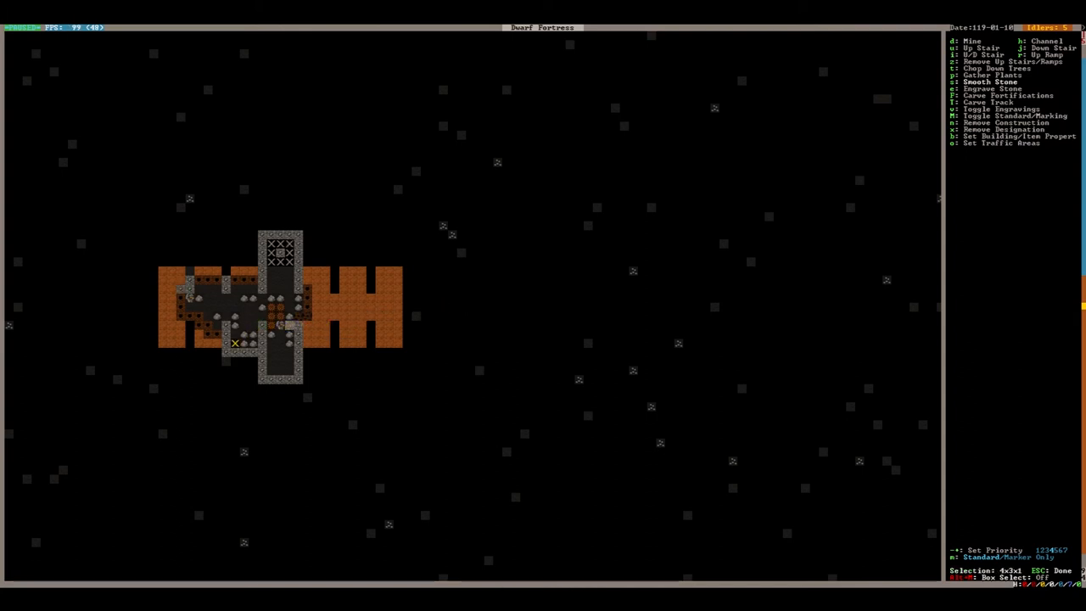
- Confirm the smoothing area so dwarves dig and smooth the rooms around the hall
key("Escape")
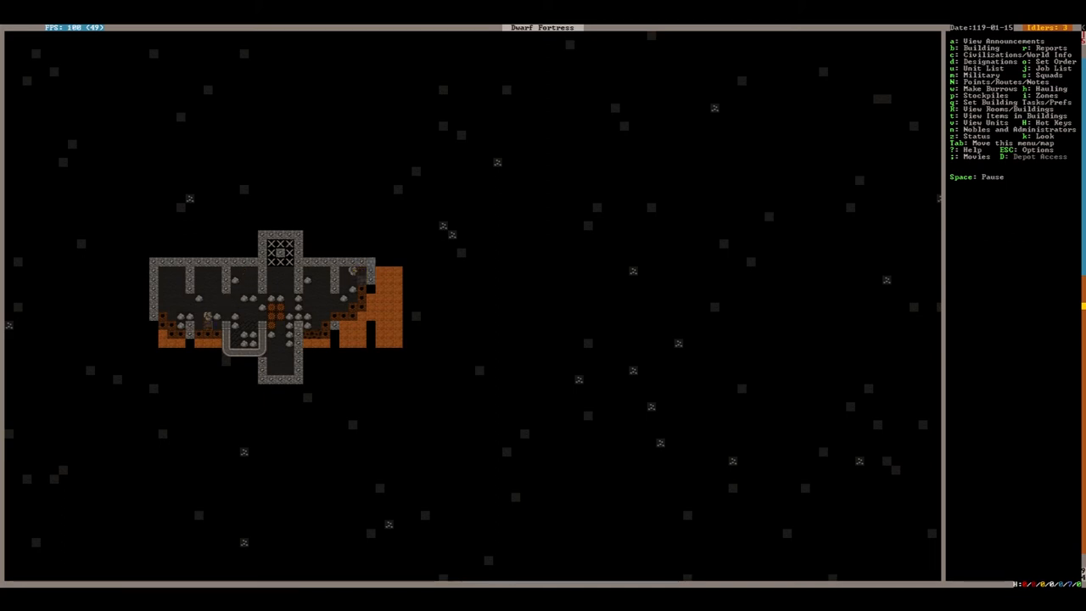
- Place a Carpenter's Workshop in the small walled lower-left room
key("b")
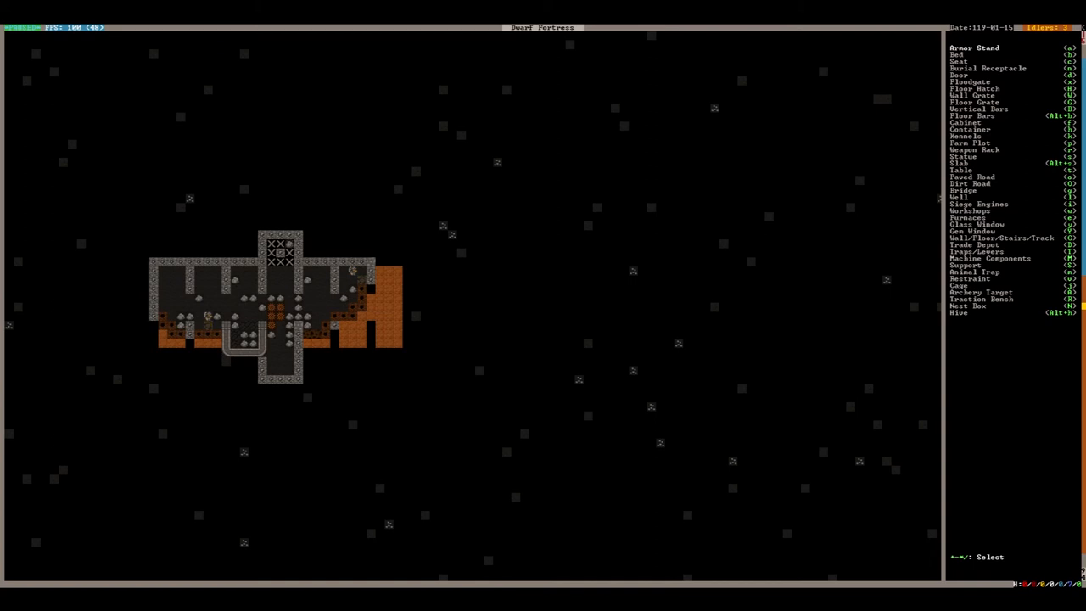
key("w")
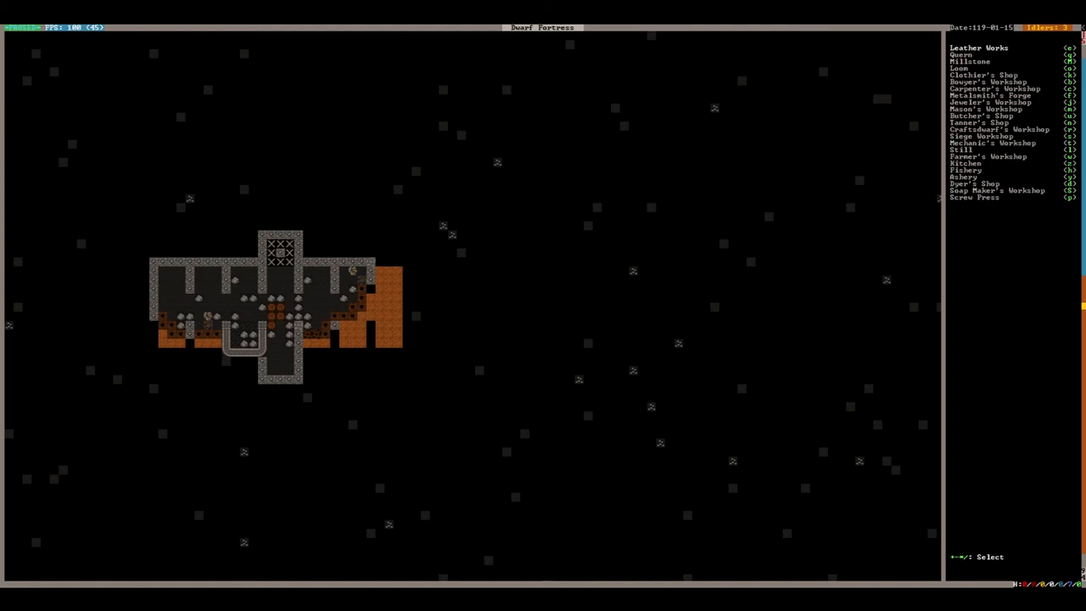
left_click(994, 89)
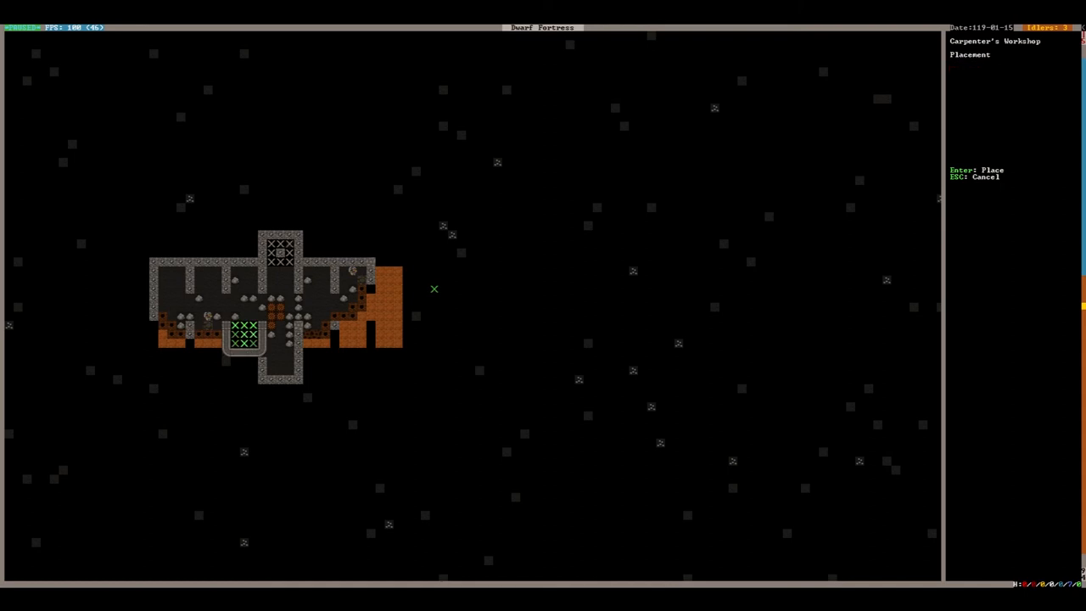
key("Enter")
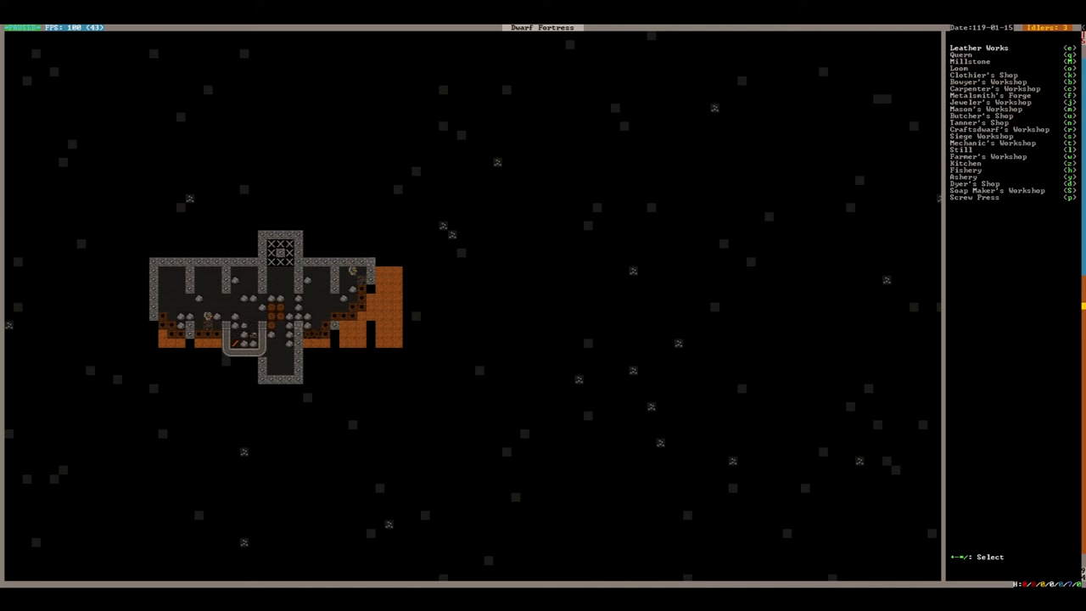
- Mark the remaining rough rock in the storage branches for smoothing
key("d")
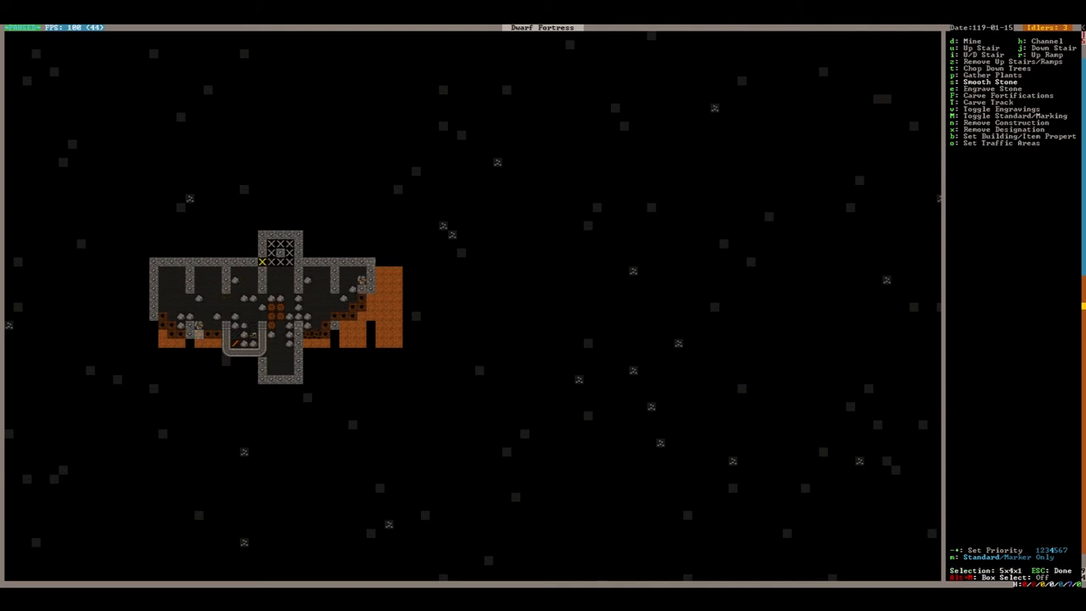
key("Escape")
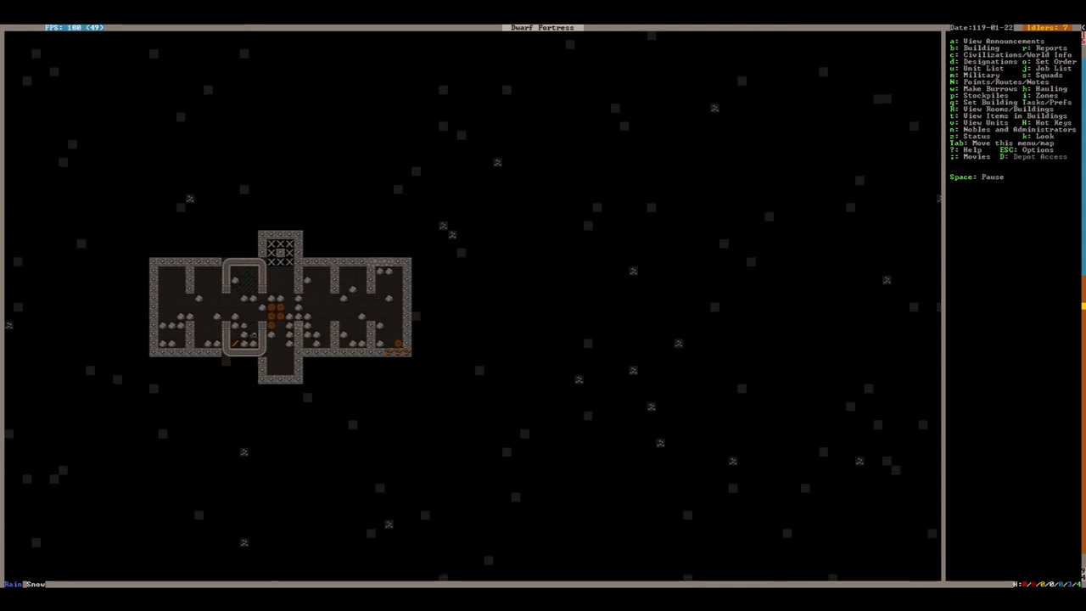
- Designate a central hall tile and browse construction options for a track stop
key("d")
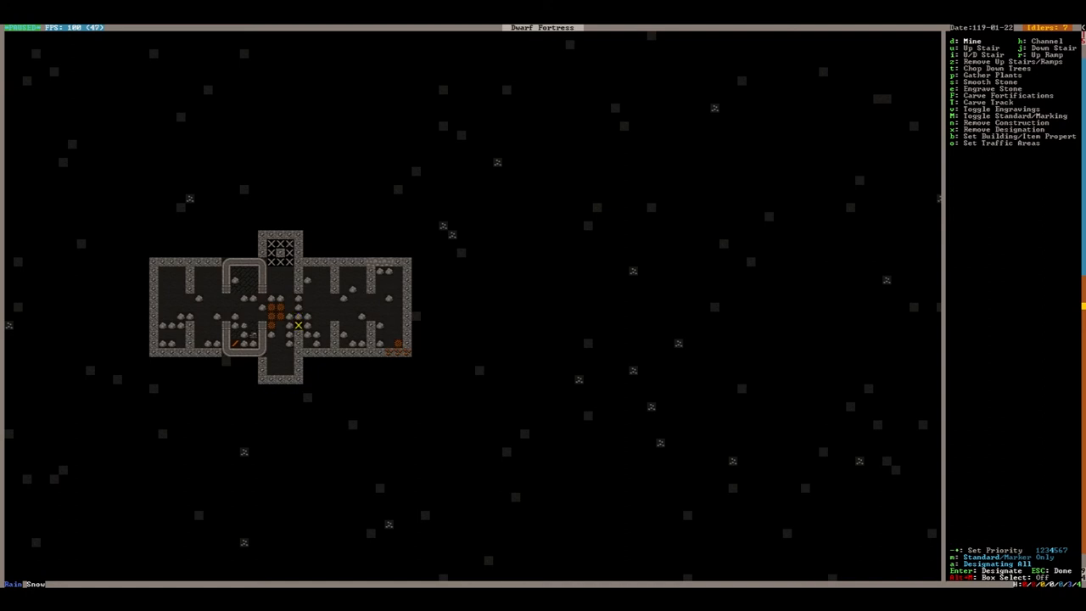
key("Escape")
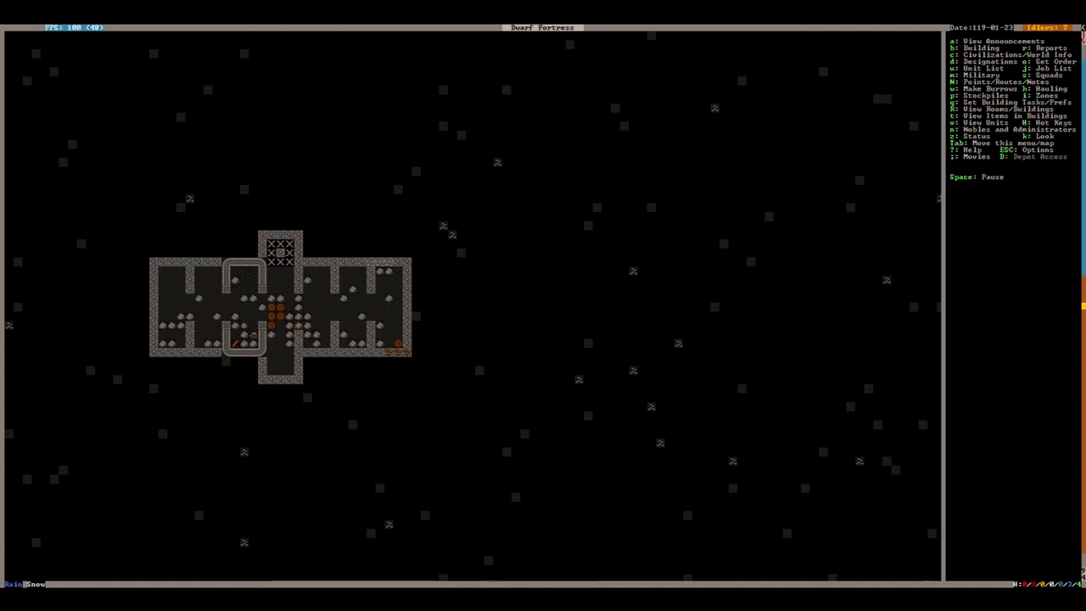
key("b")
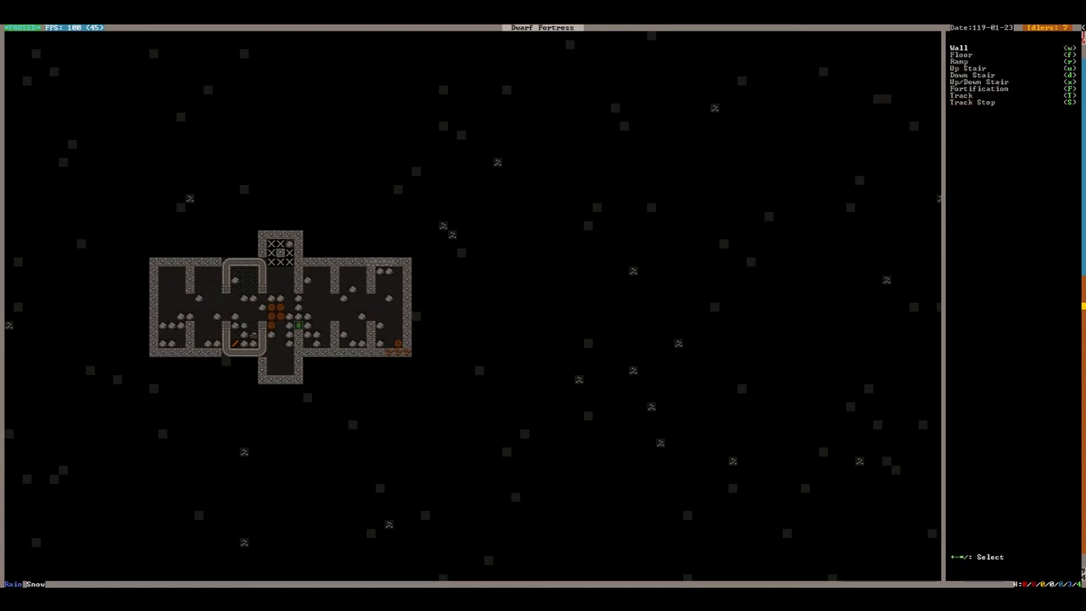
key("Escape")
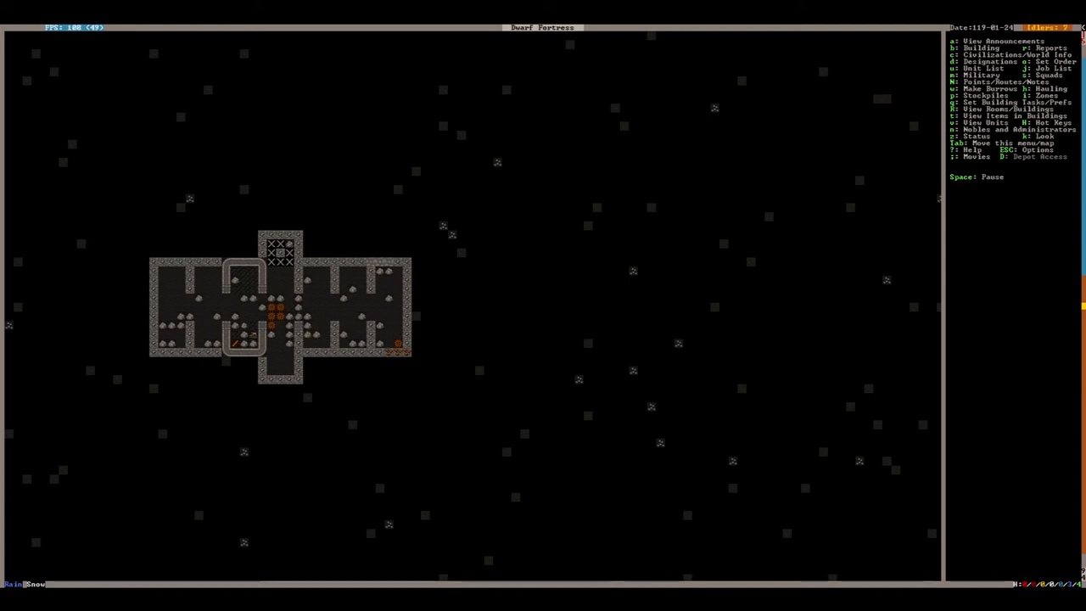
- Bring up the reclaim, forbid, melt, dump and hide item designations
key("d")
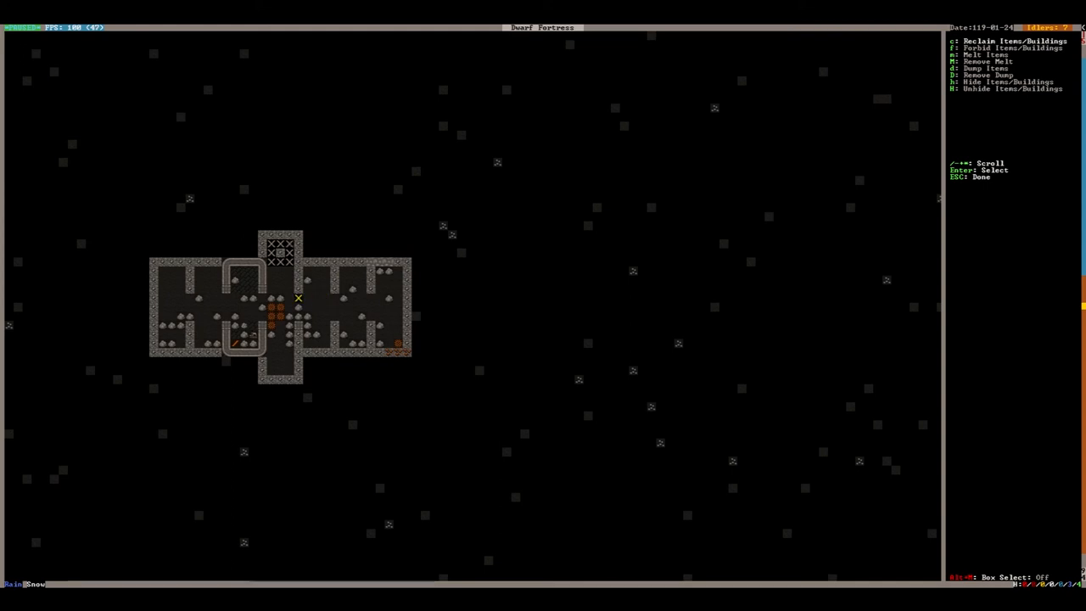
- Leave the item submenu, pause the game and bring up the Options menu
key("Escape")
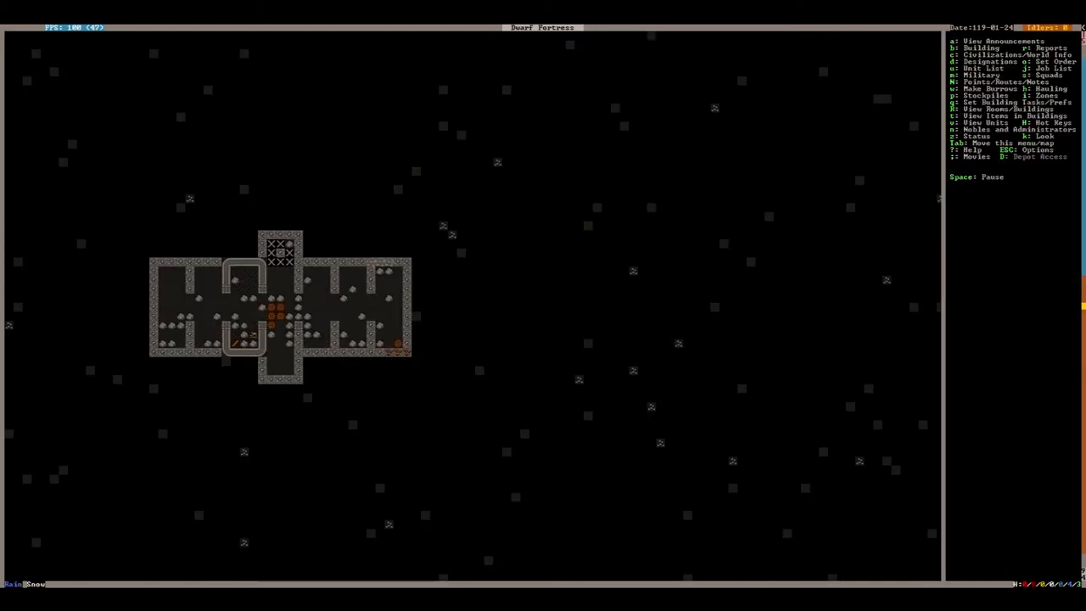
key("Space")
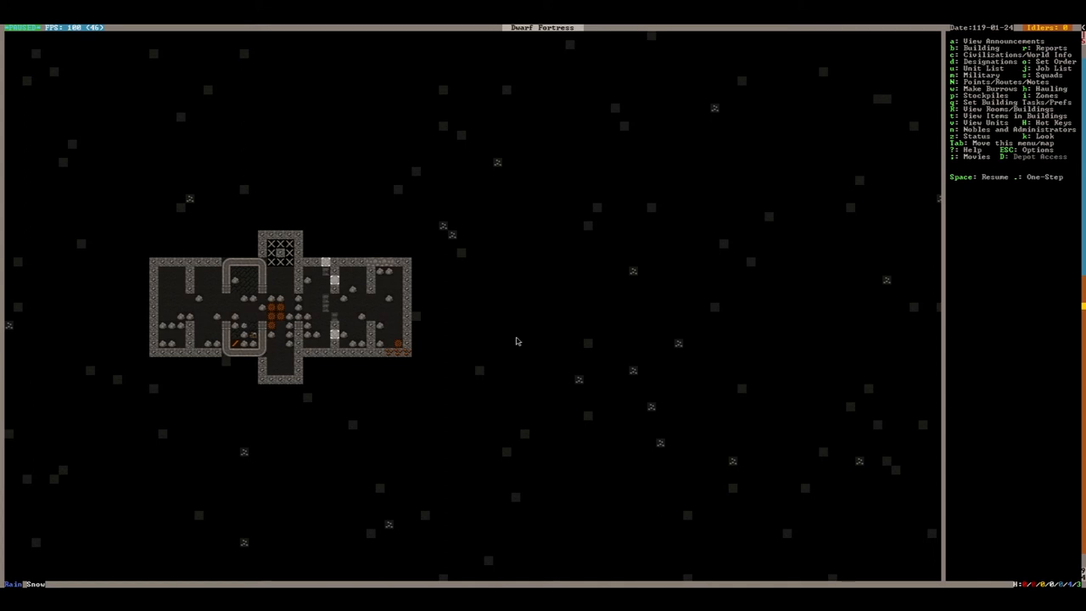
mouse_move(245, 331)
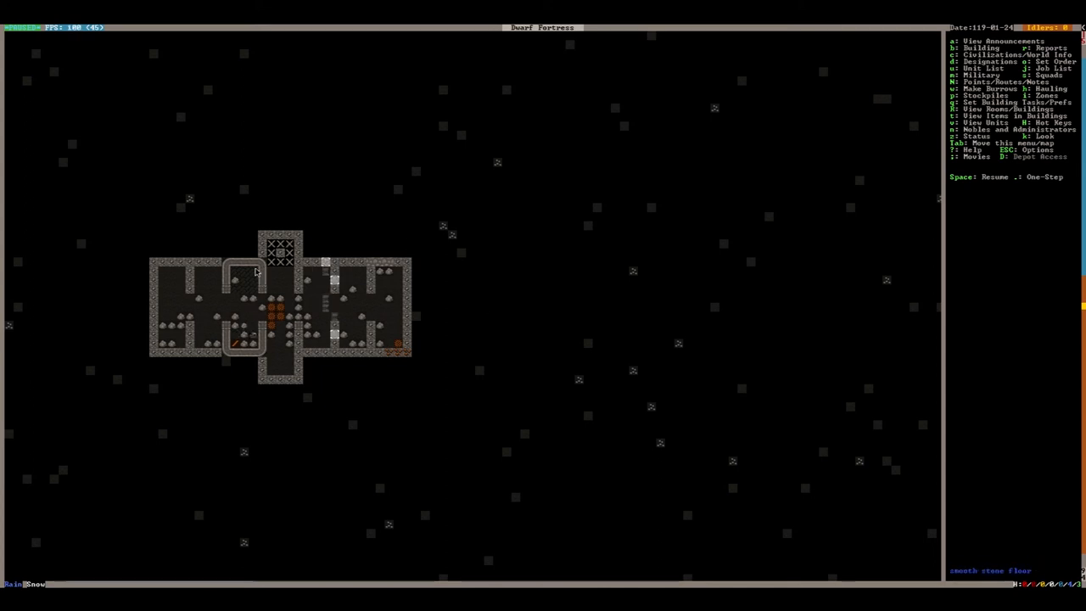
key("Escape")
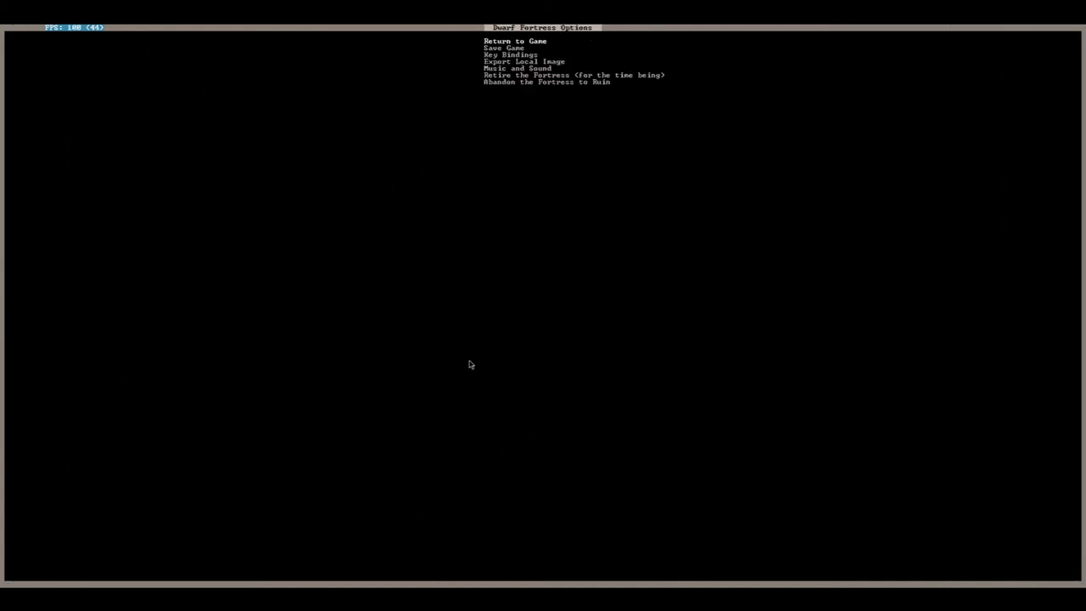
left_click(514, 41)
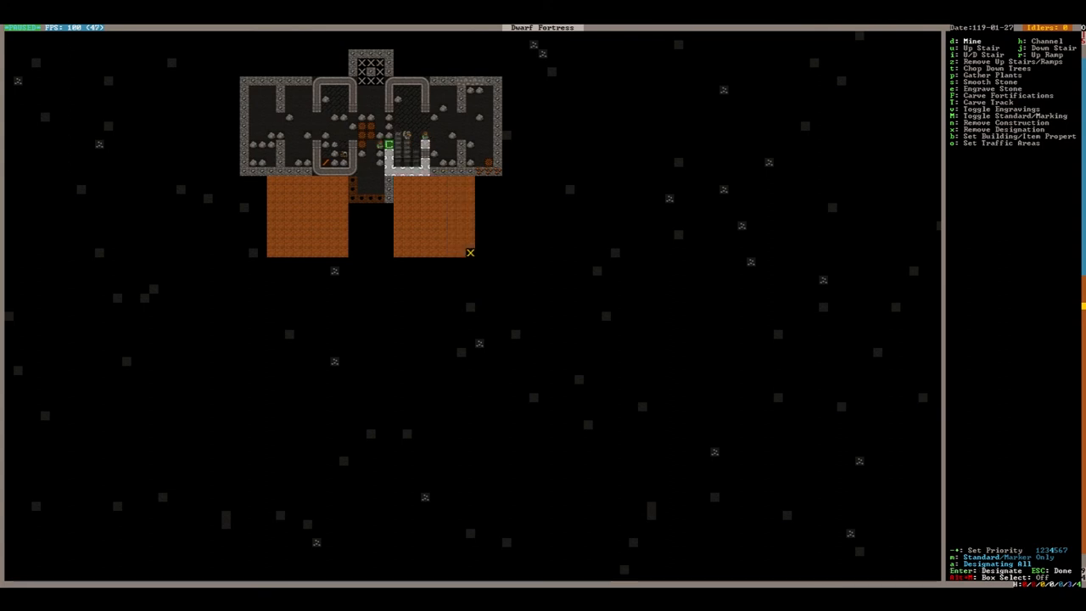
mouse_move(431, 245)
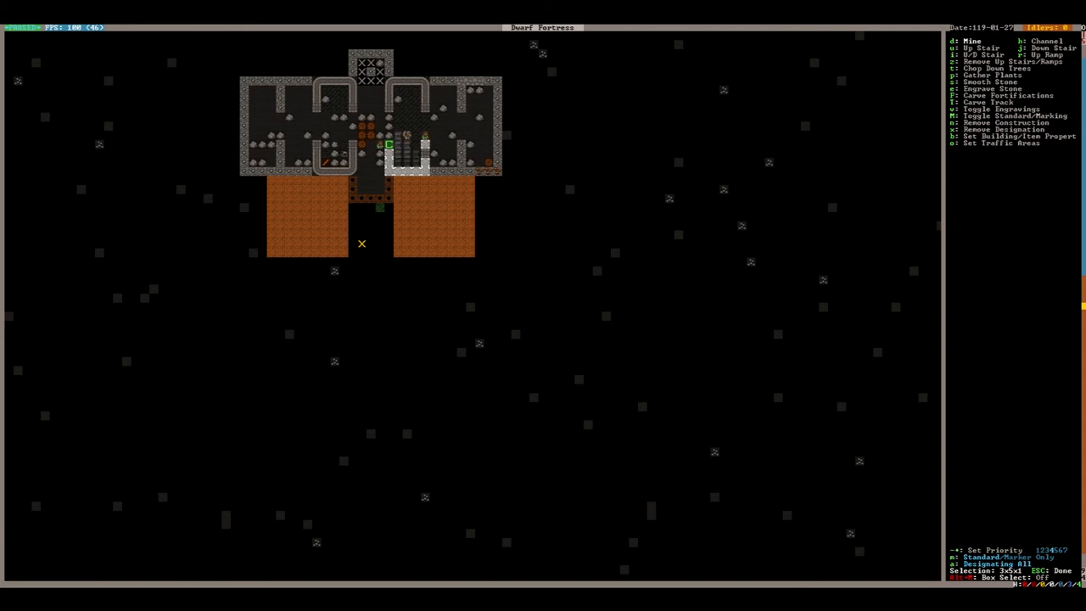
- Leave the Mine designation after marking the 3x5 strip below the central corridor
key("Escape")
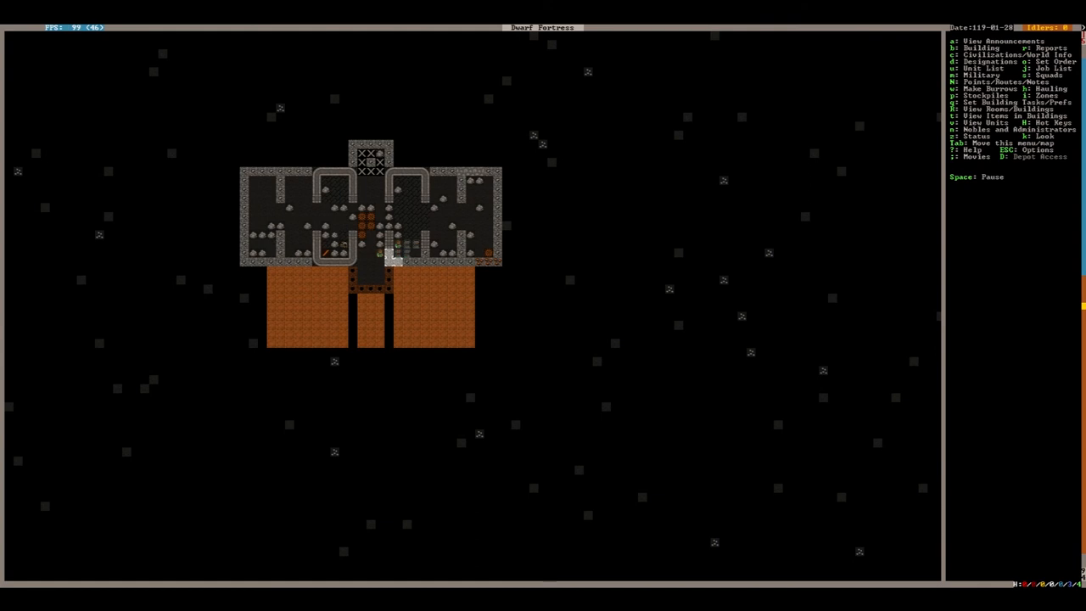
- Open and close the designations menu to leave the fortress map view
key("d")
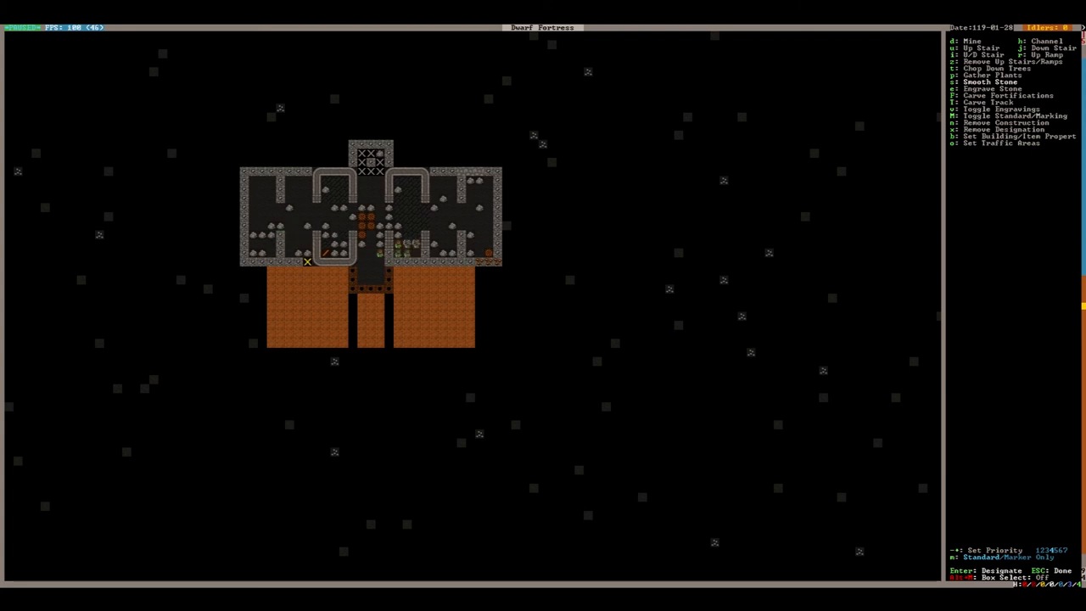
key("Escape")
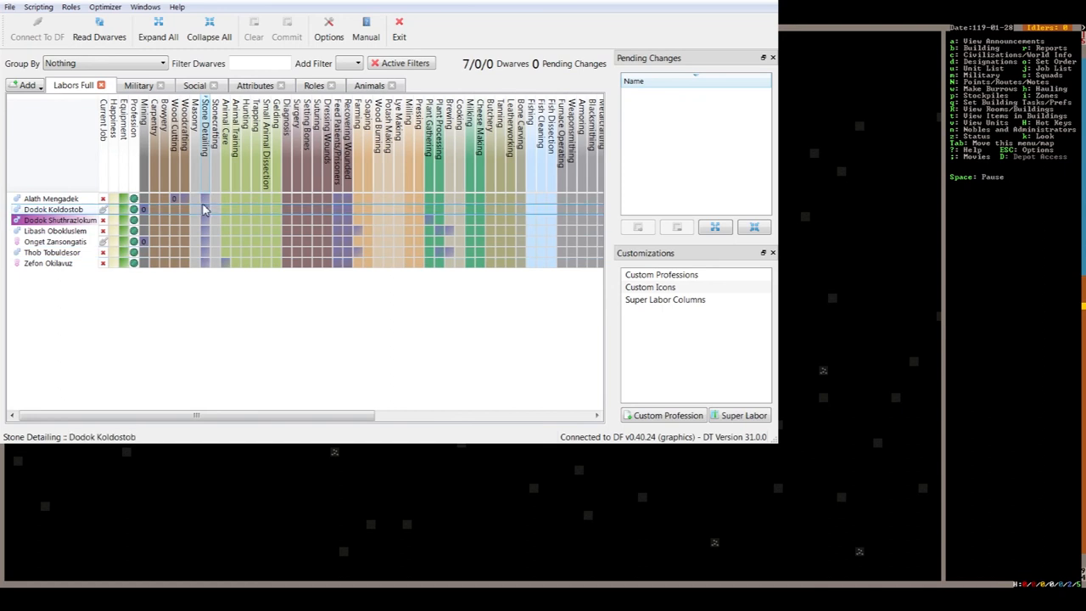
- Enable Stone Detailing for two dwarves and Carpentry for the top dwarf
left_click(204, 208)
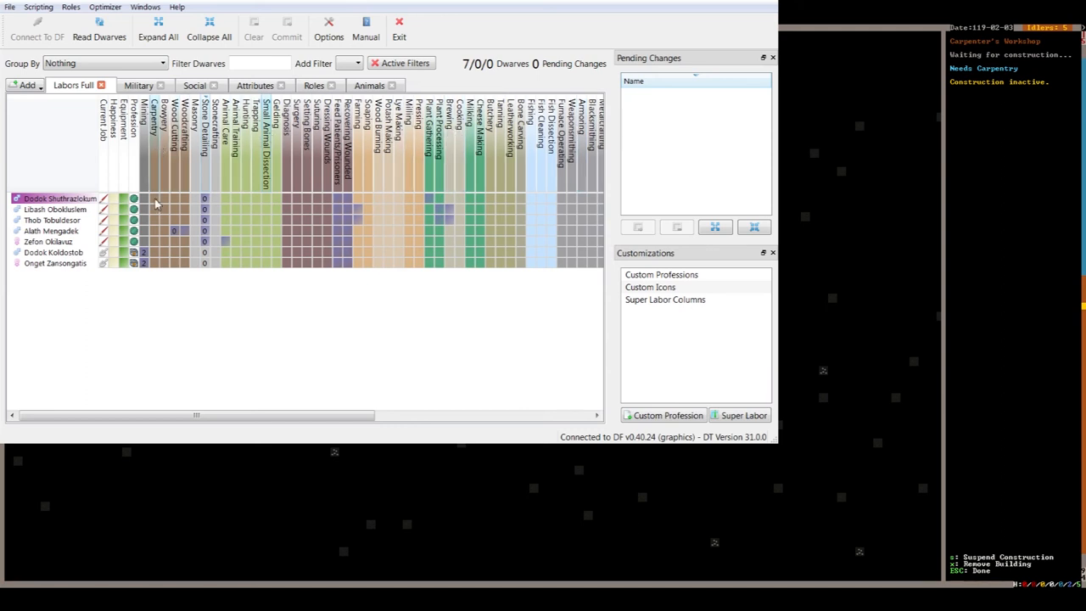
left_click(155, 231)
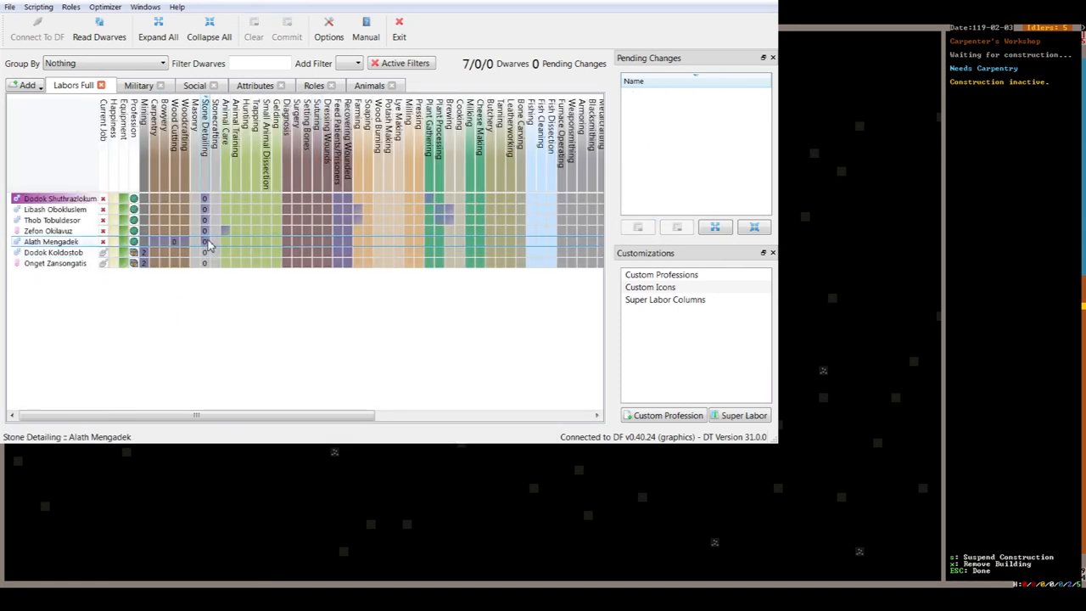
left_click(203, 241)
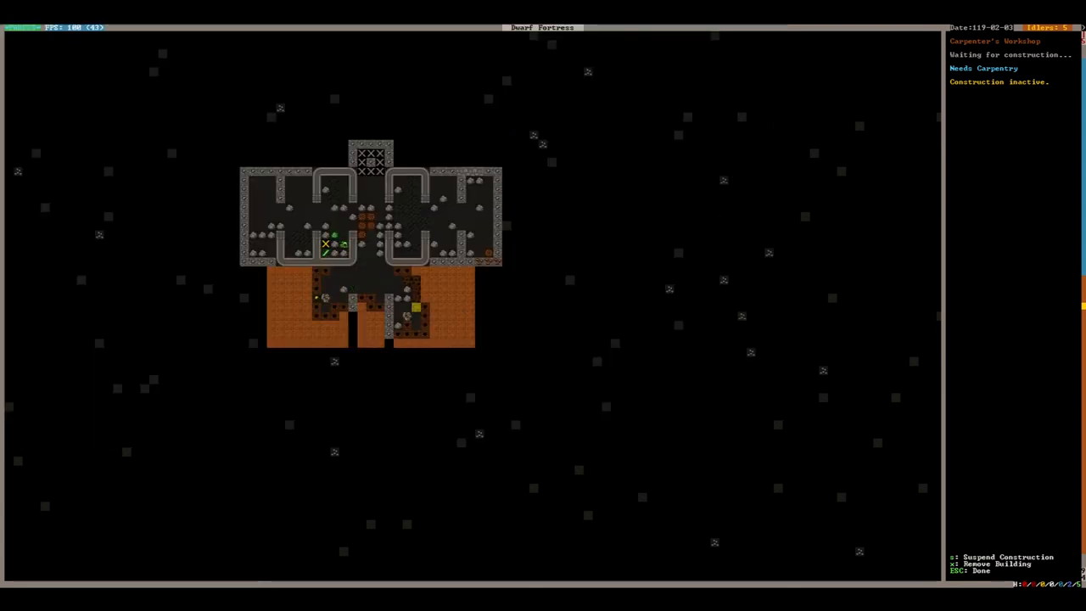
- Exit the carpenter's workshop view to begin placing a still
key("Escape")
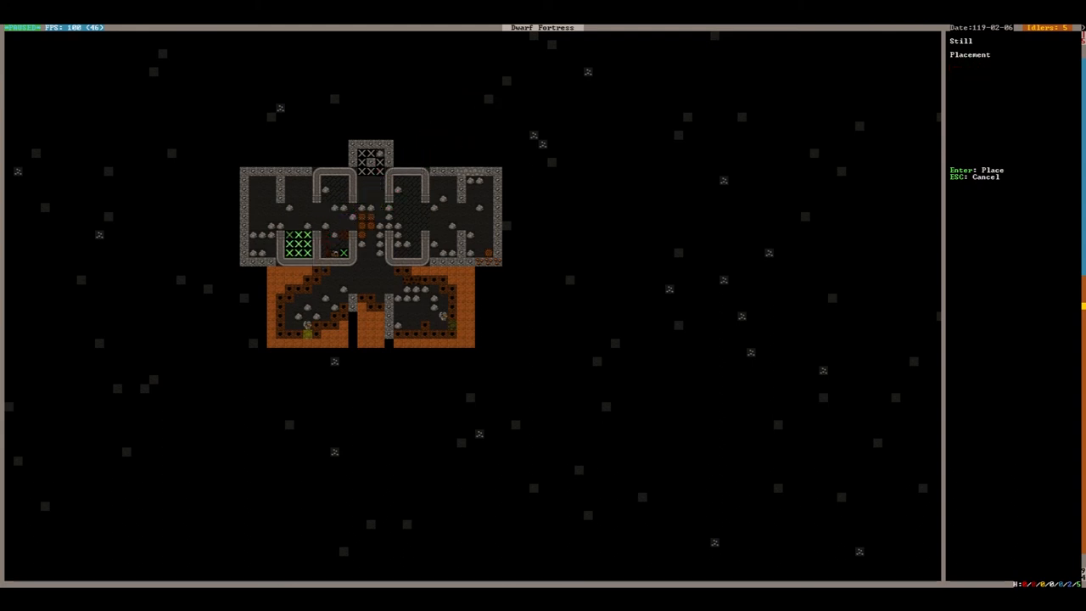
- Place the still in the room left of the central hall
key("Enter")
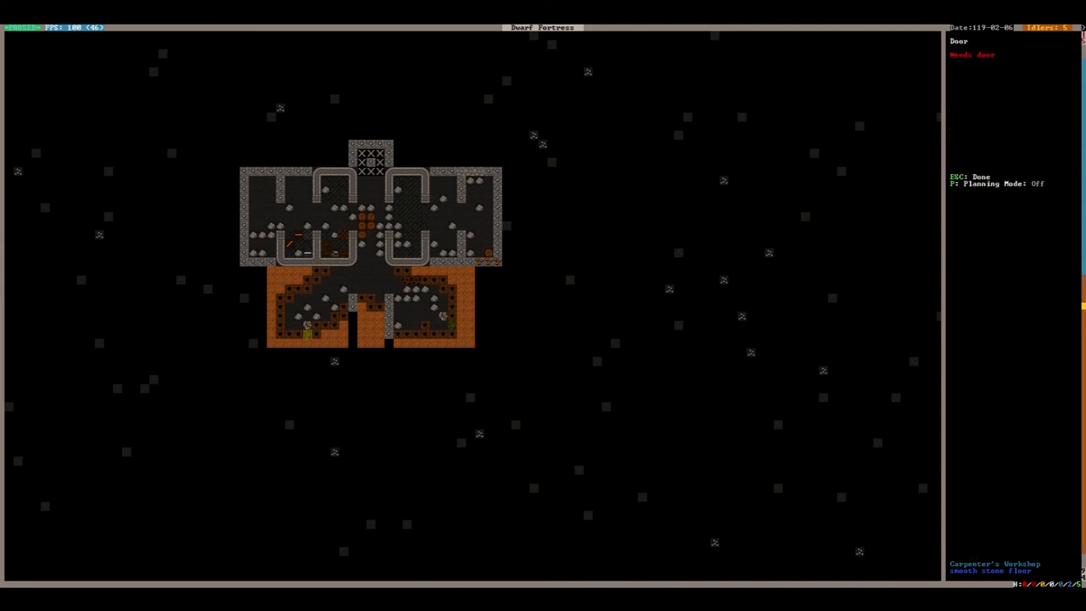
key("Escape")
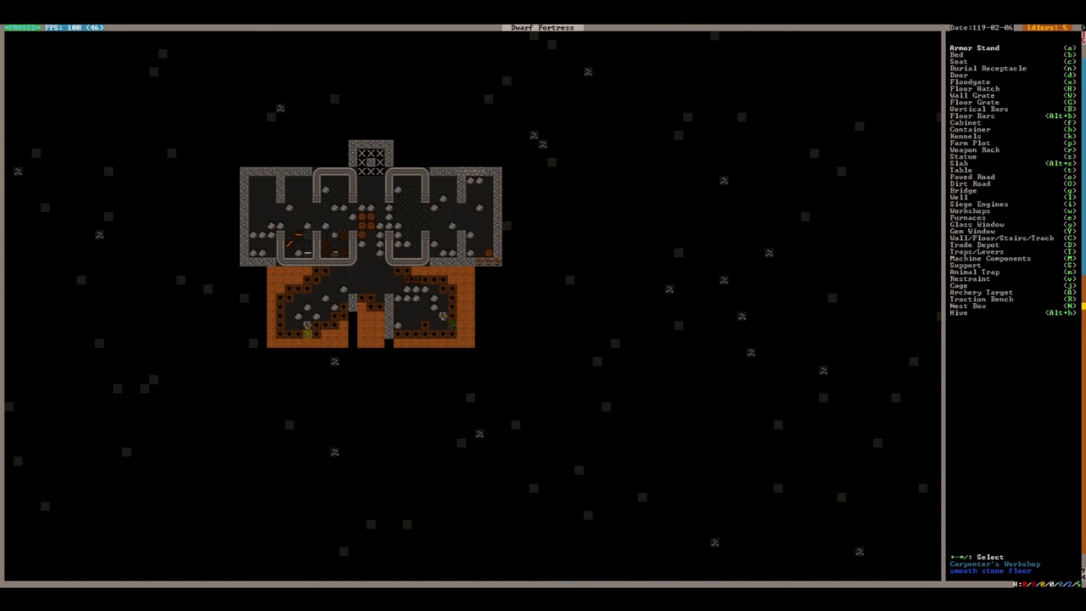
key("d")
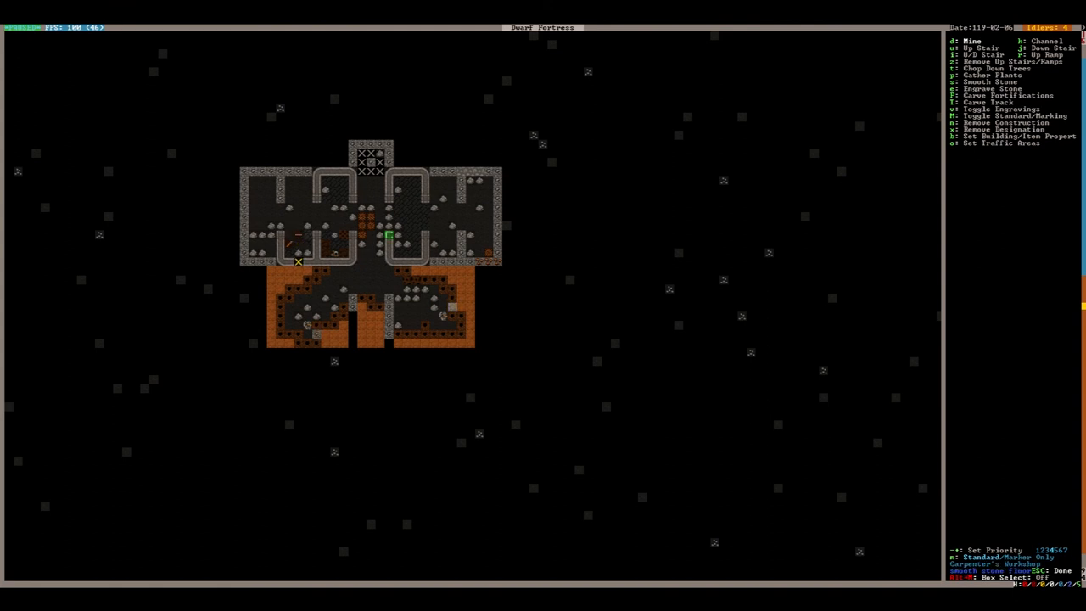
key("Escape")
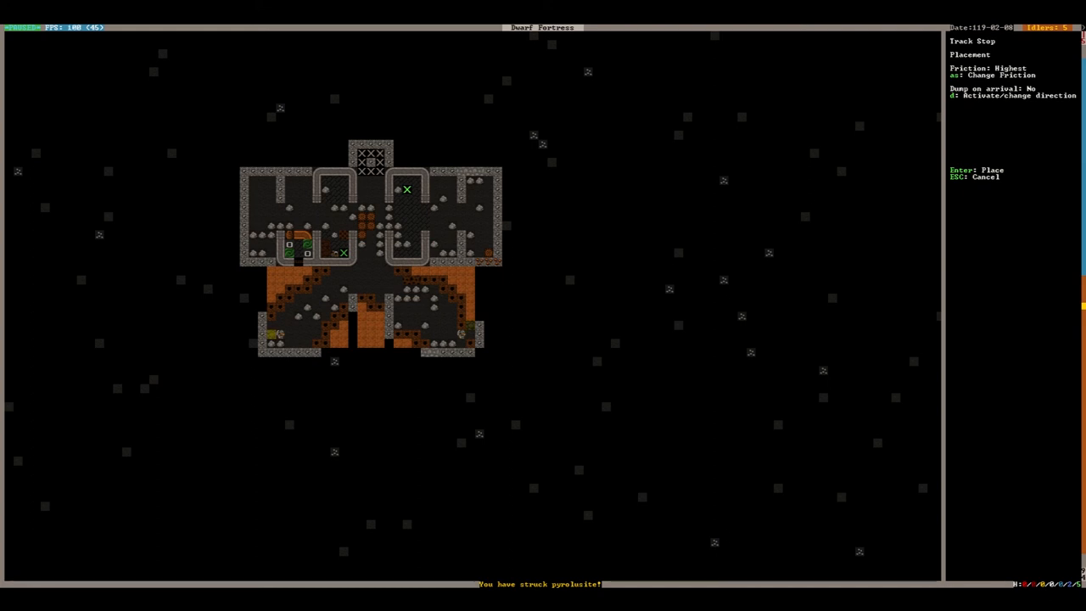
- Place the track stop in the upper-right room and exit construction choices
key("d")
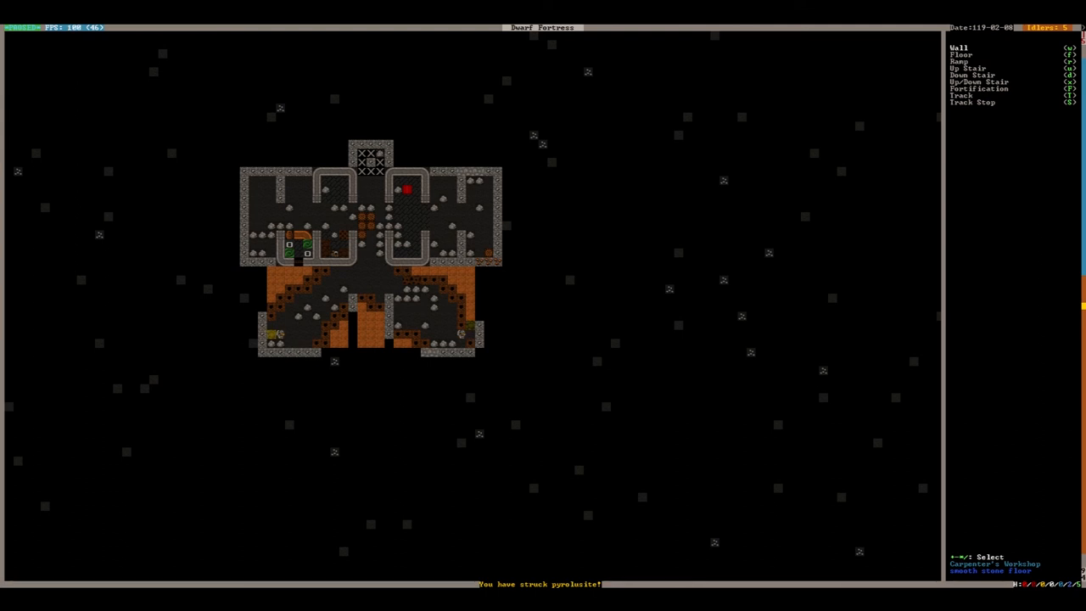
key("Escape")
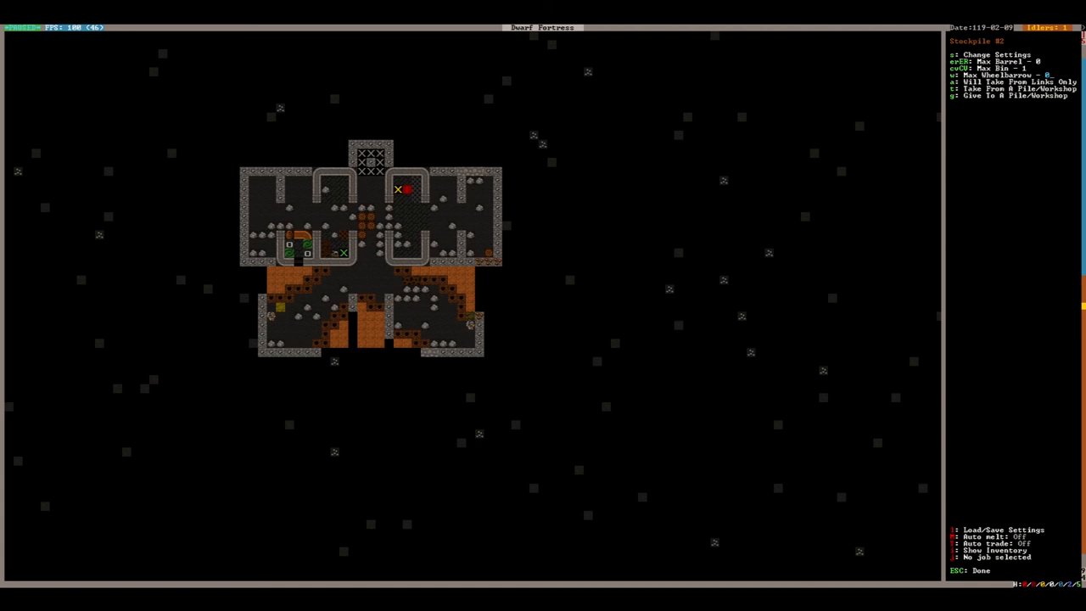
- Leave both stockpiles' settings and scroll the carpenter's list toward Construct wooden Bin
key("Escape")
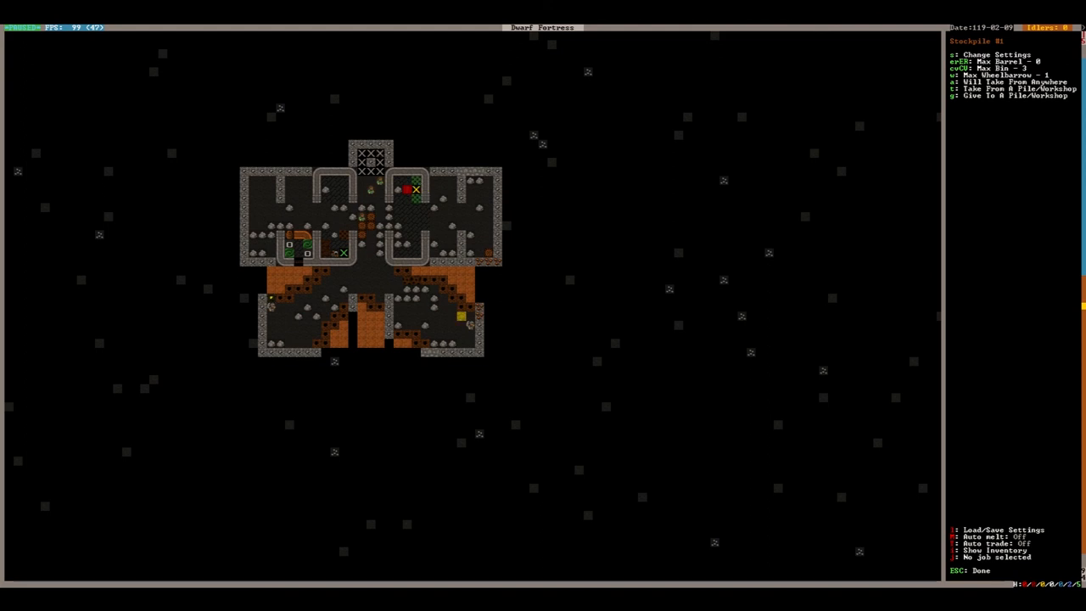
key("Escape")
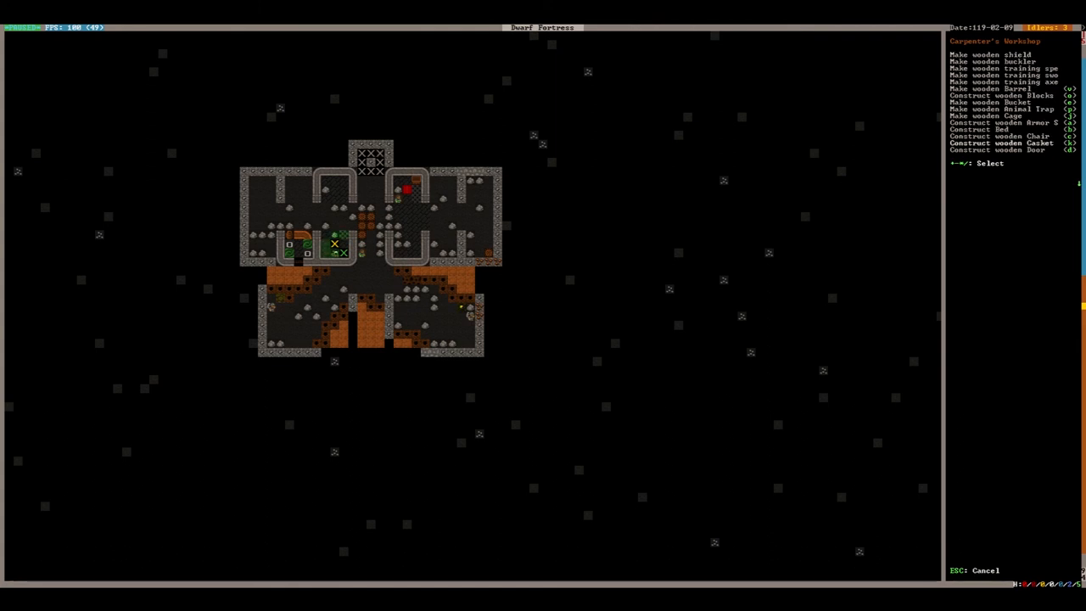
scroll("down", 3)
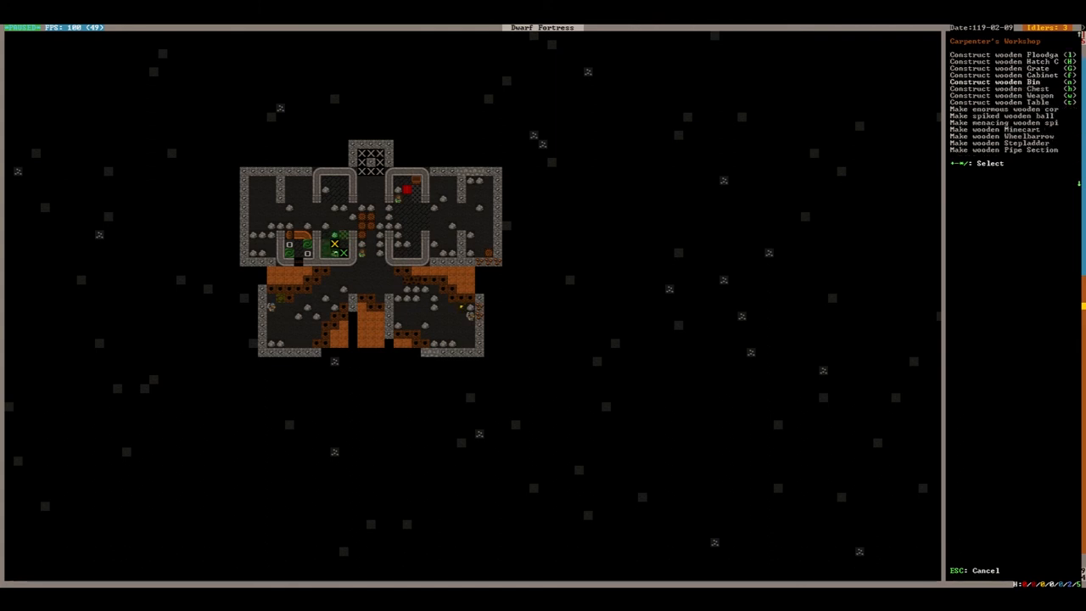